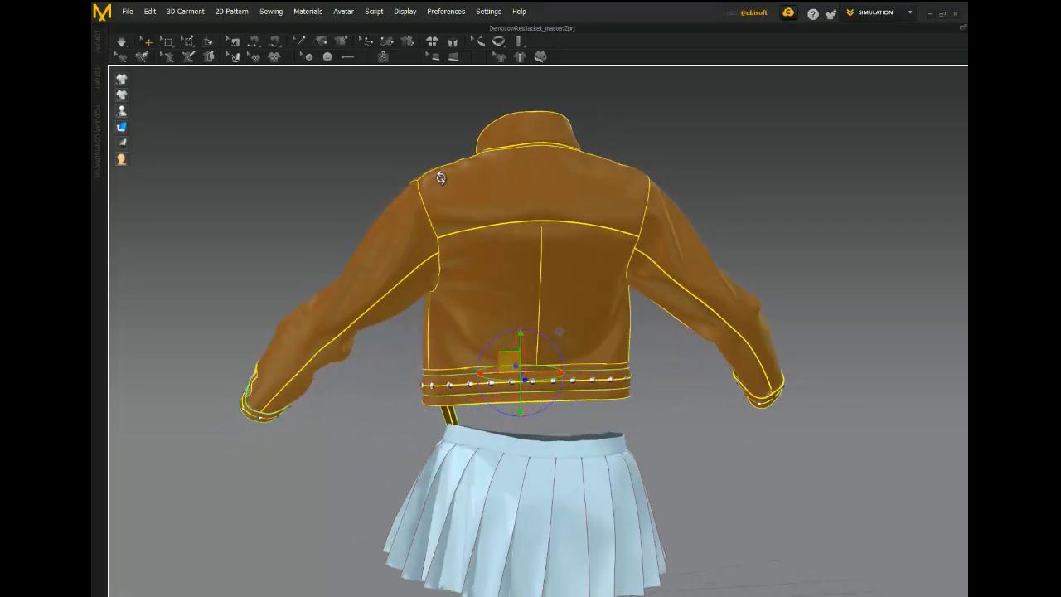
Orbit the jacket to inspect its front, left side and back before showing the pattern pieces
drag(440, 178, 569, 126)
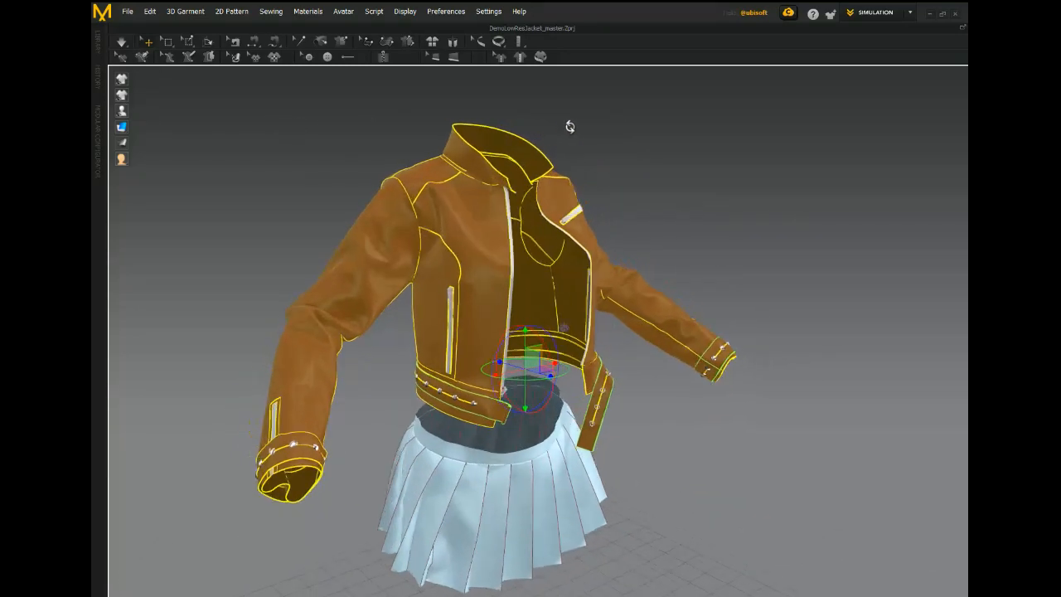
drag(570, 126, 563, 130)
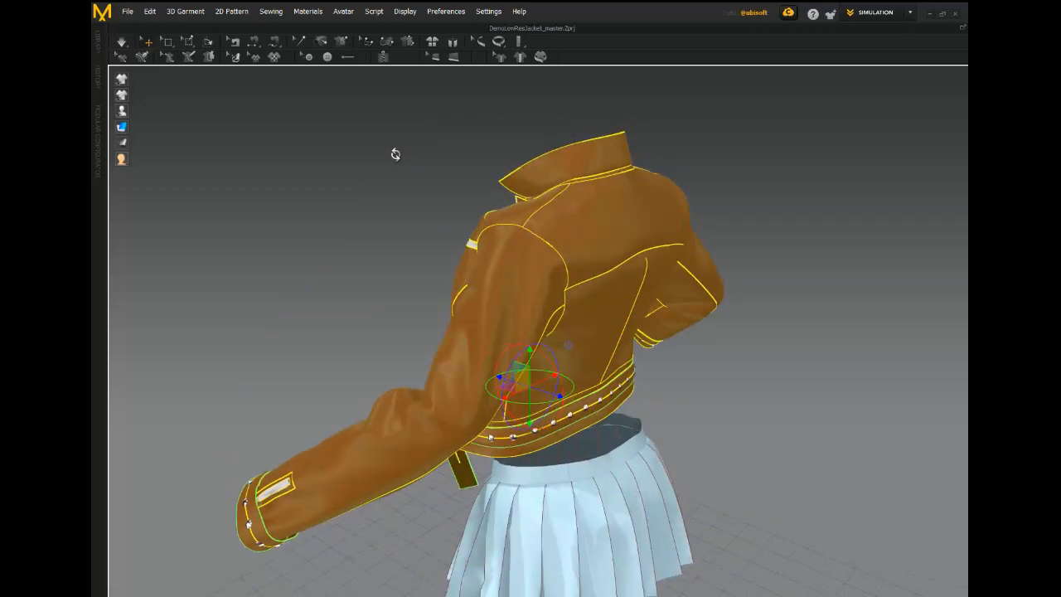
drag(395, 154, 643, 145)
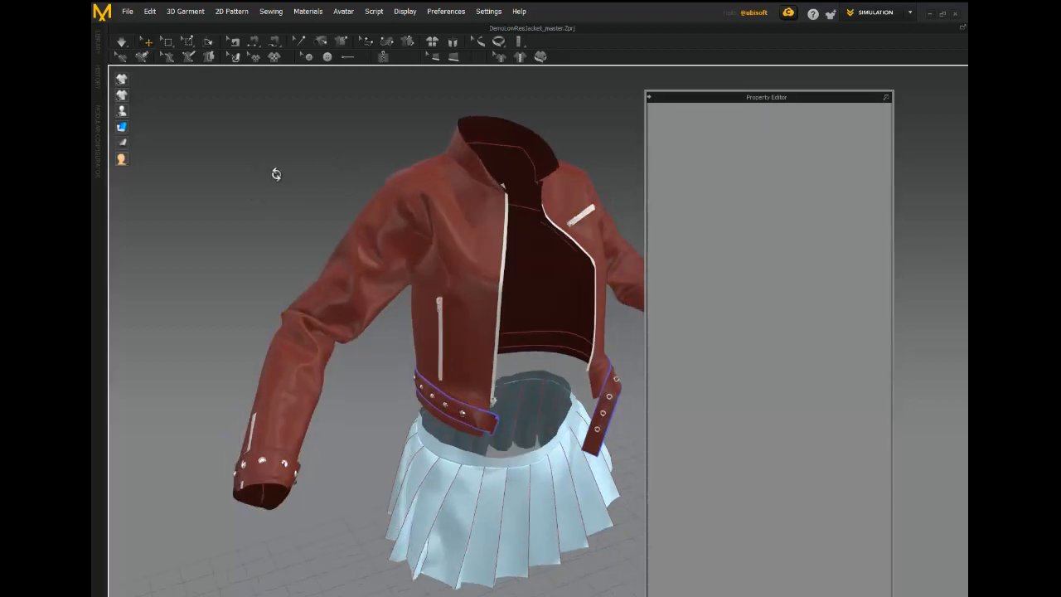
drag(277, 174, 214, 166)
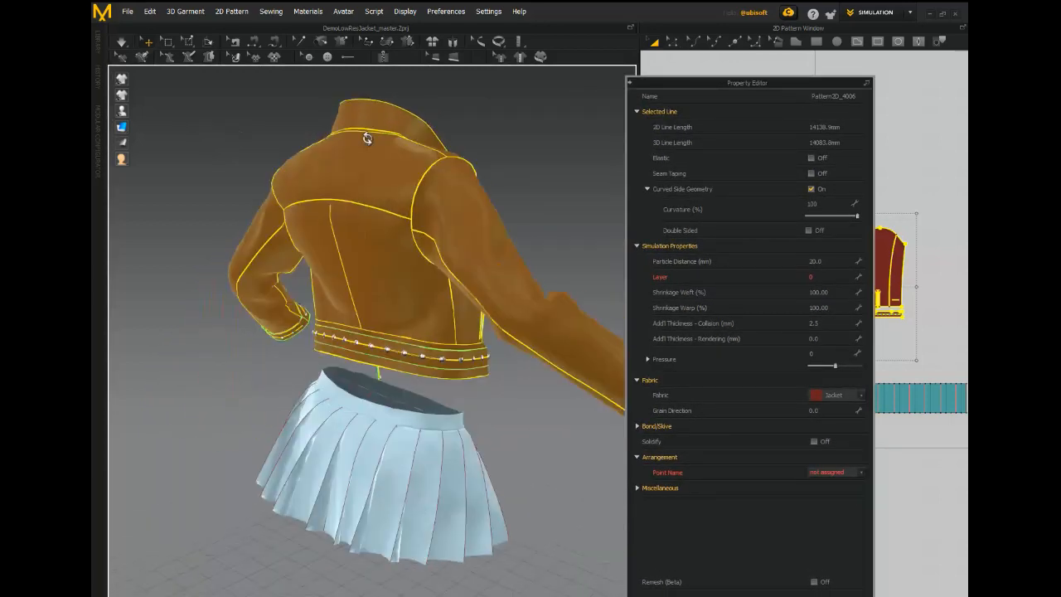
drag(367, 138, 385, 148)
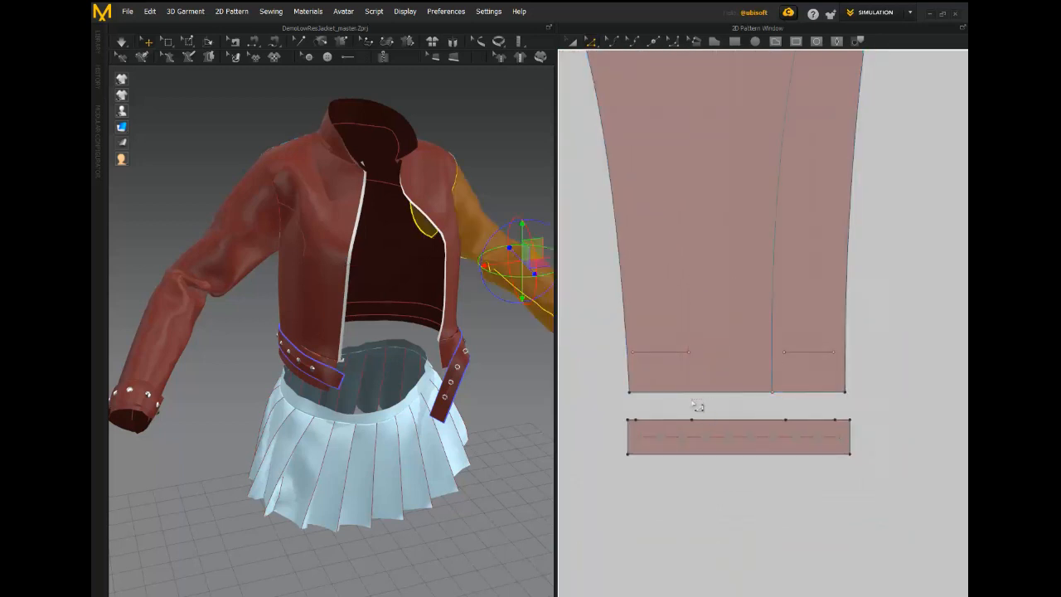
Box-select every jacket pattern piece in the 2D Pattern Window
drag(522, 257, 209, 167)
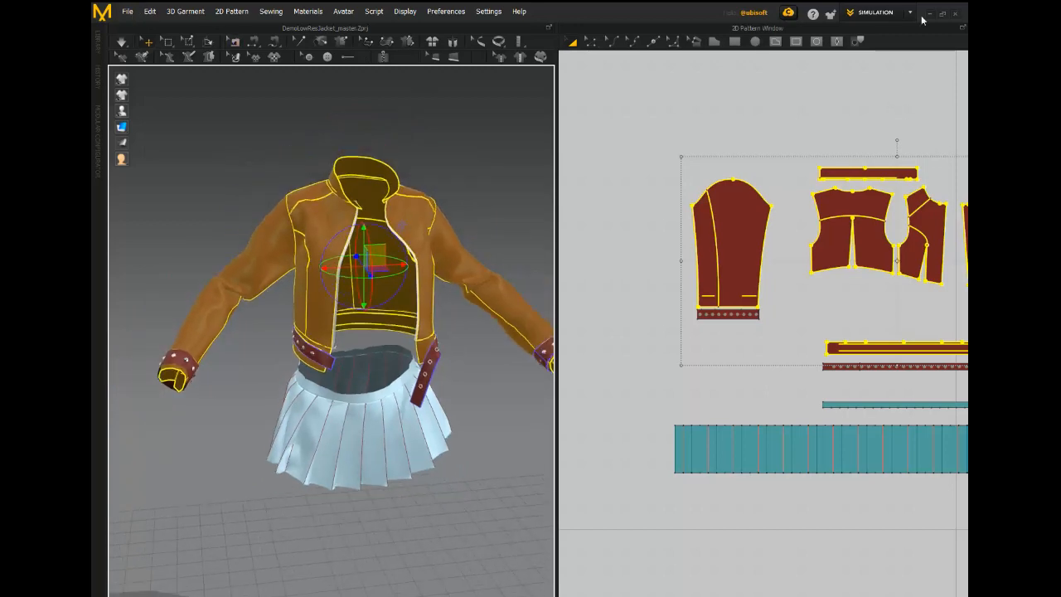
Quadrangulate the selected jacket pieces via Edit > Context Menu > 3D Garment
click(126, 11)
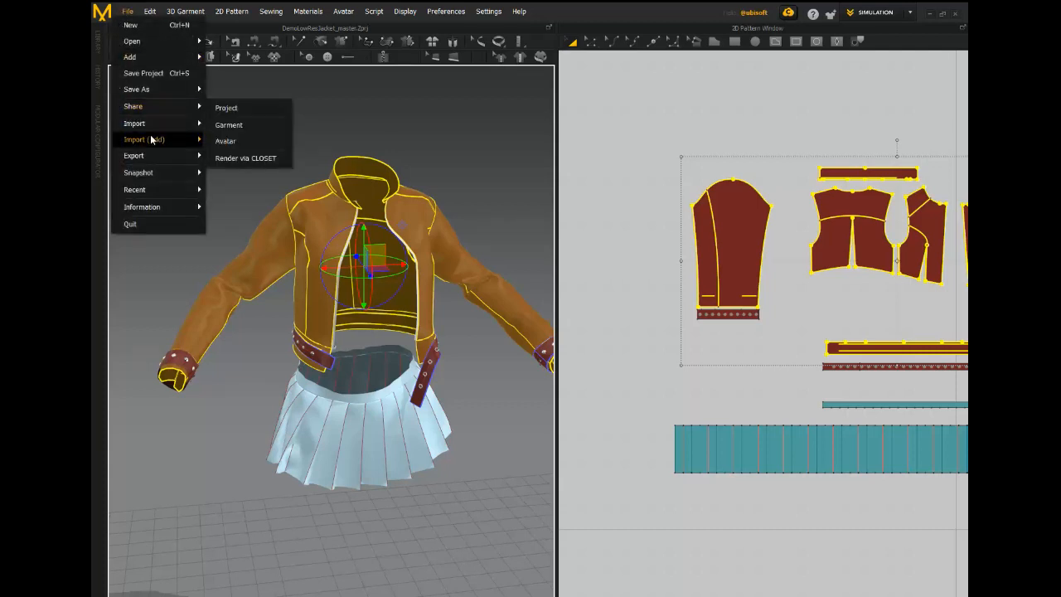
click(150, 12)
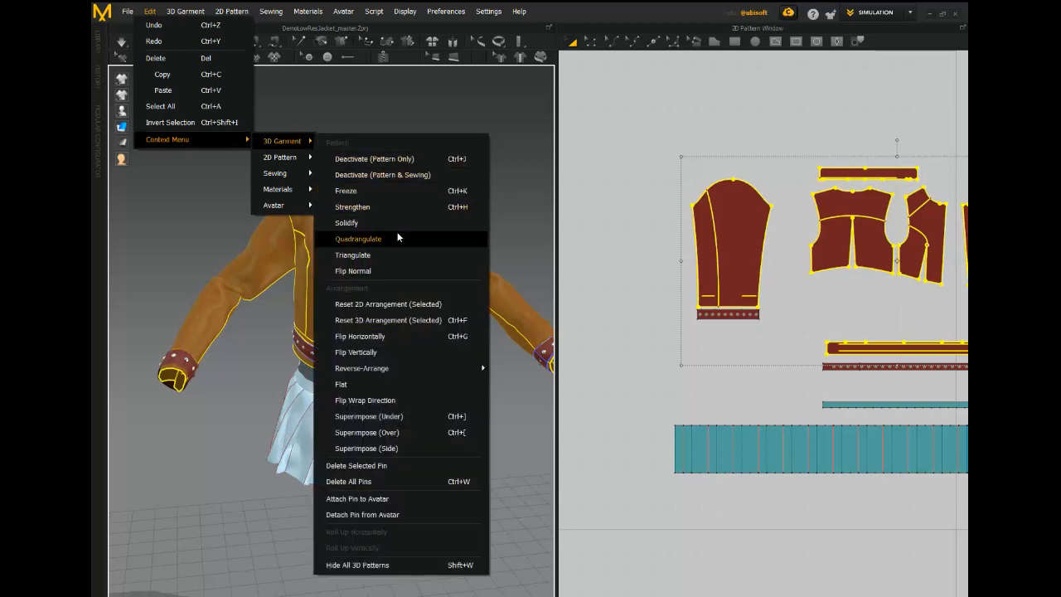
click(359, 239)
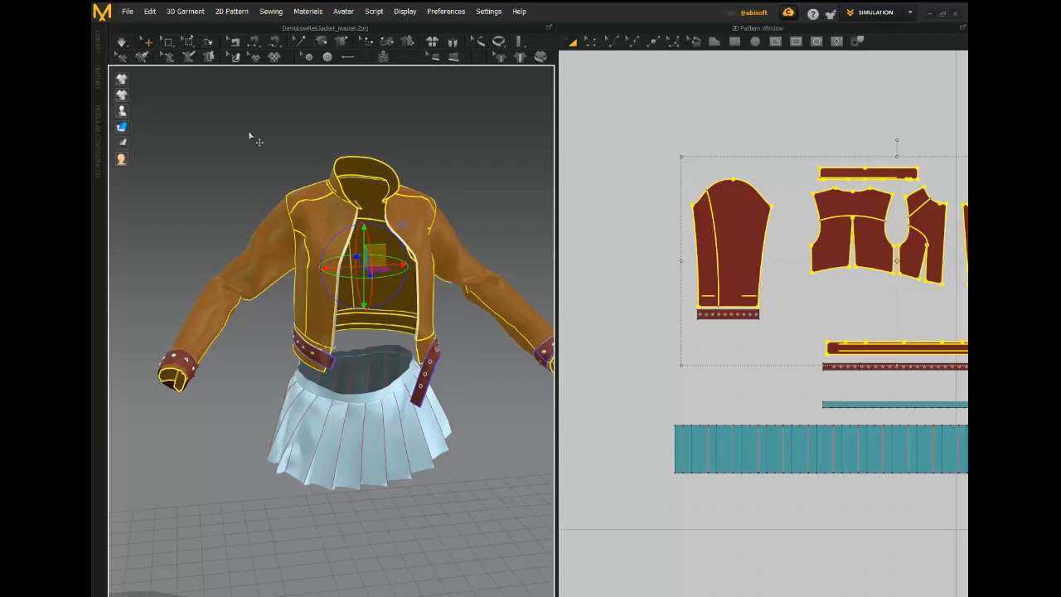
Export the selected pieces as OBJ under the name DemoJacket_lowSource
click(126, 12)
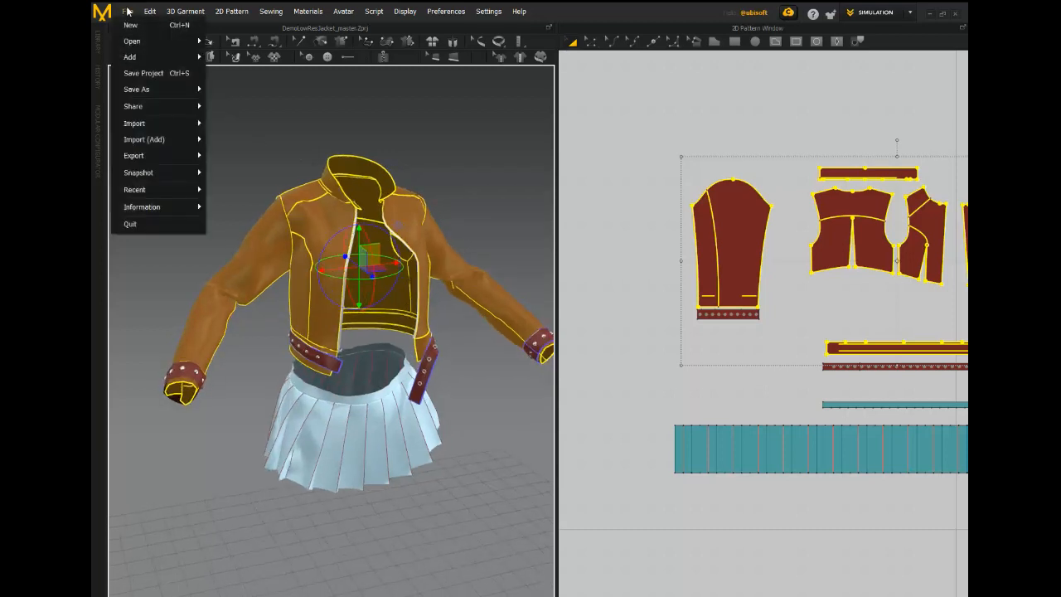
mouse_move(141, 155)
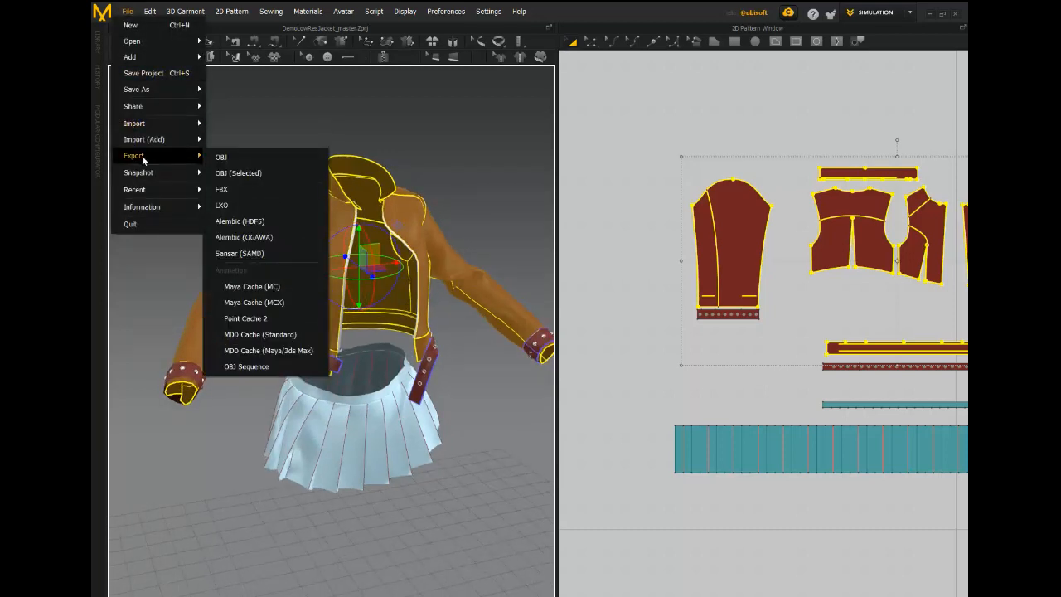
click(220, 156)
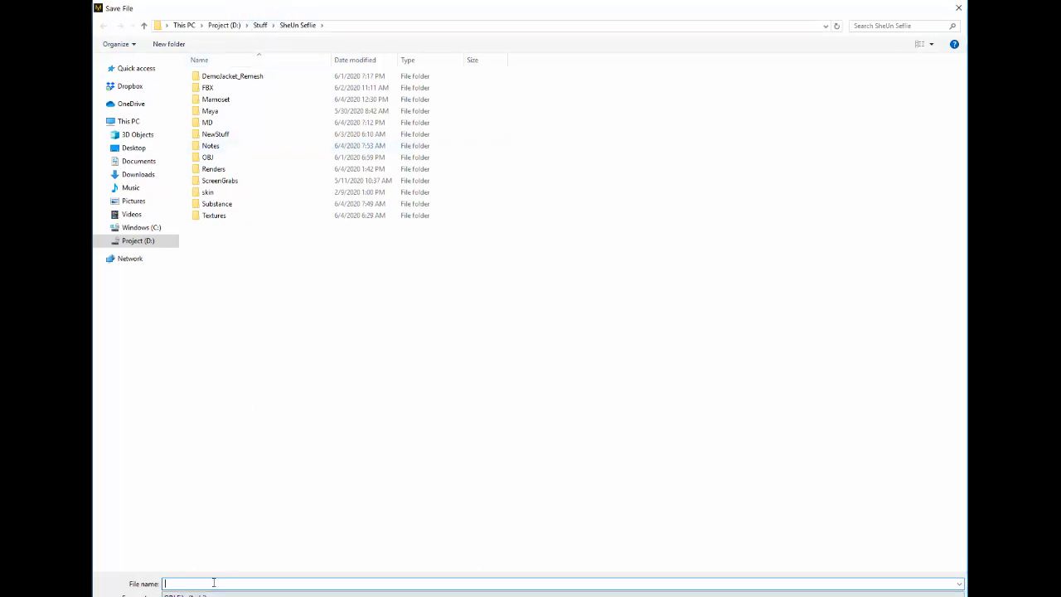
text(DemoJacket_low)
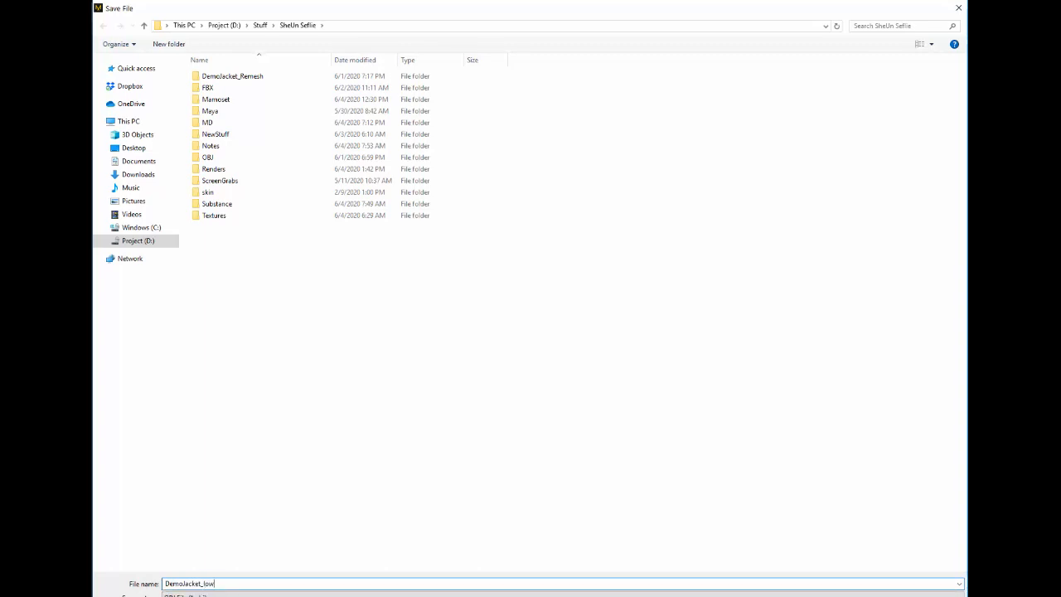
text(Sour)
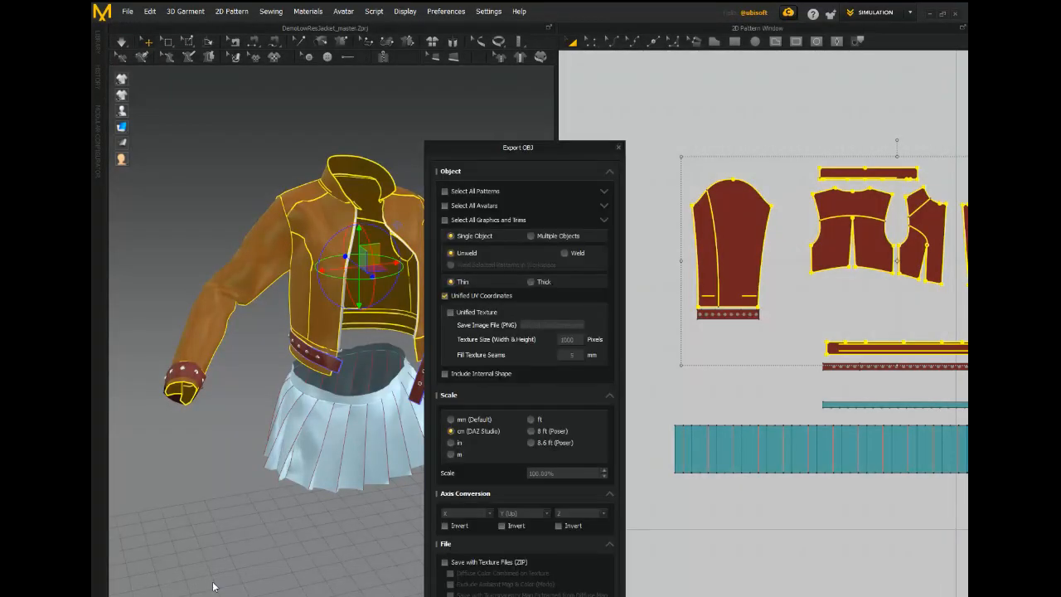
mouse_move(493, 147)
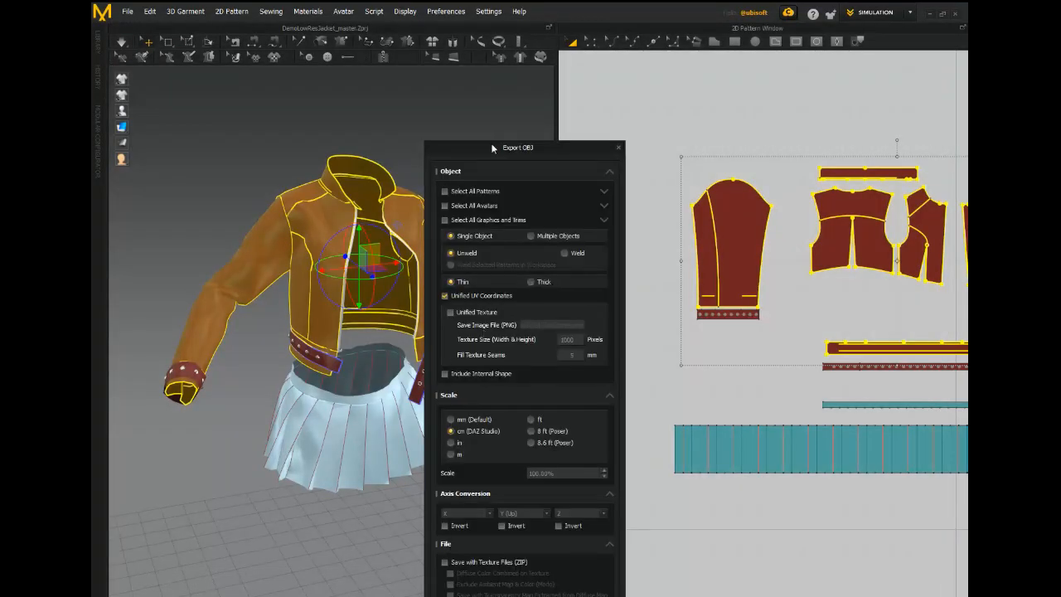
Confirm the OBJ export as a single welded object in centimetres
drag(494, 147, 605, 74)
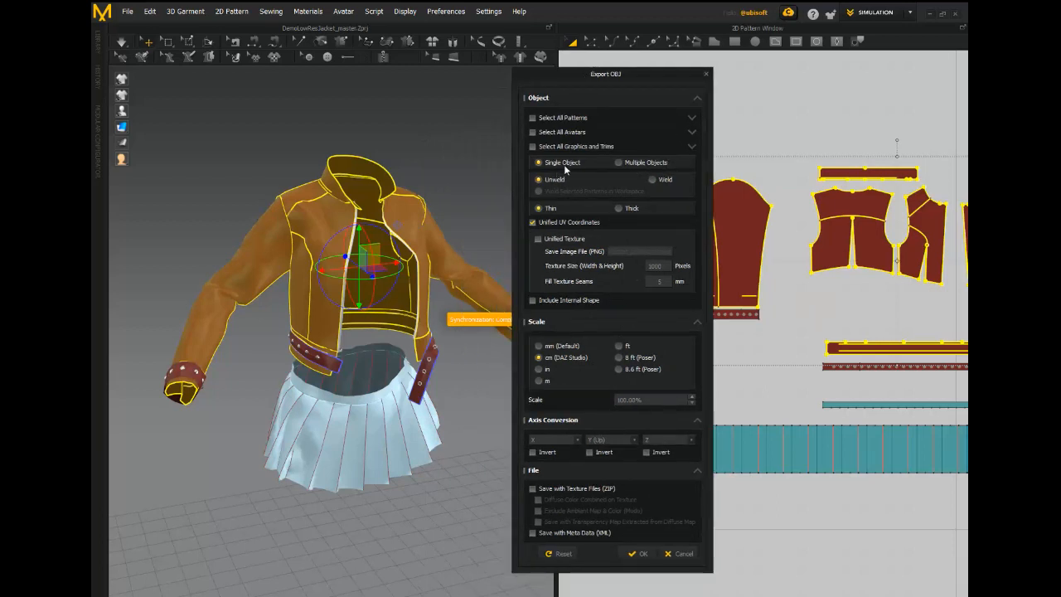
click(652, 179)
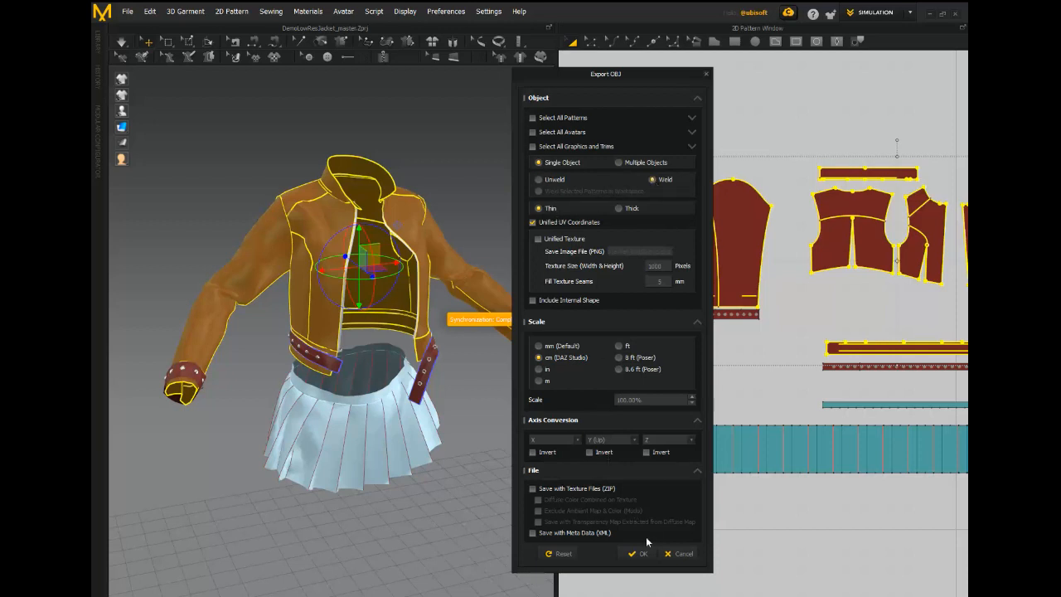
click(641, 553)
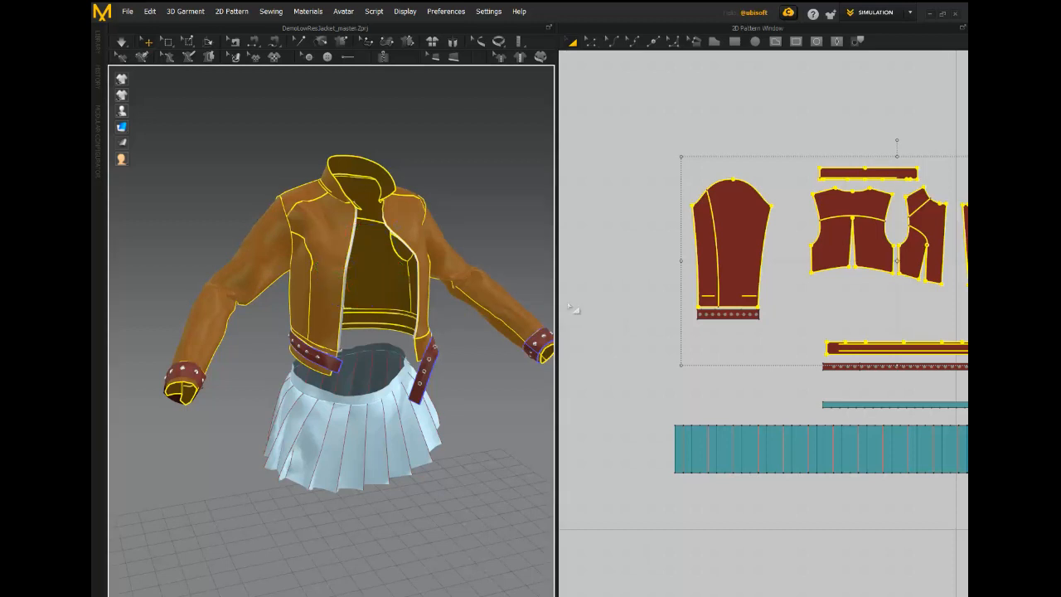
mouse_move(578, 305)
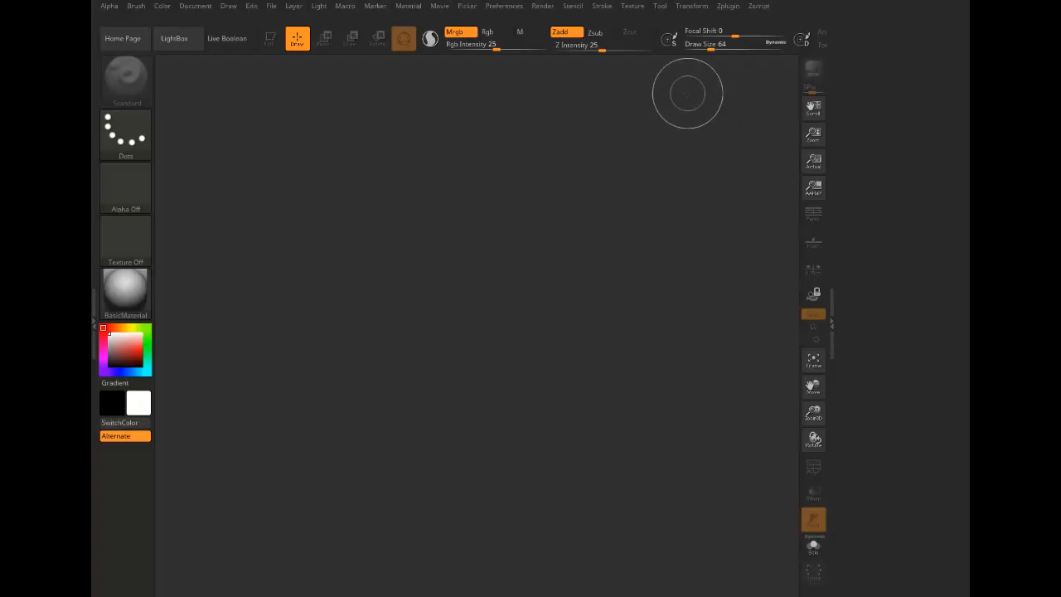
Import DemoJacket_lowSource.obj through the Tool palette
click(660, 5)
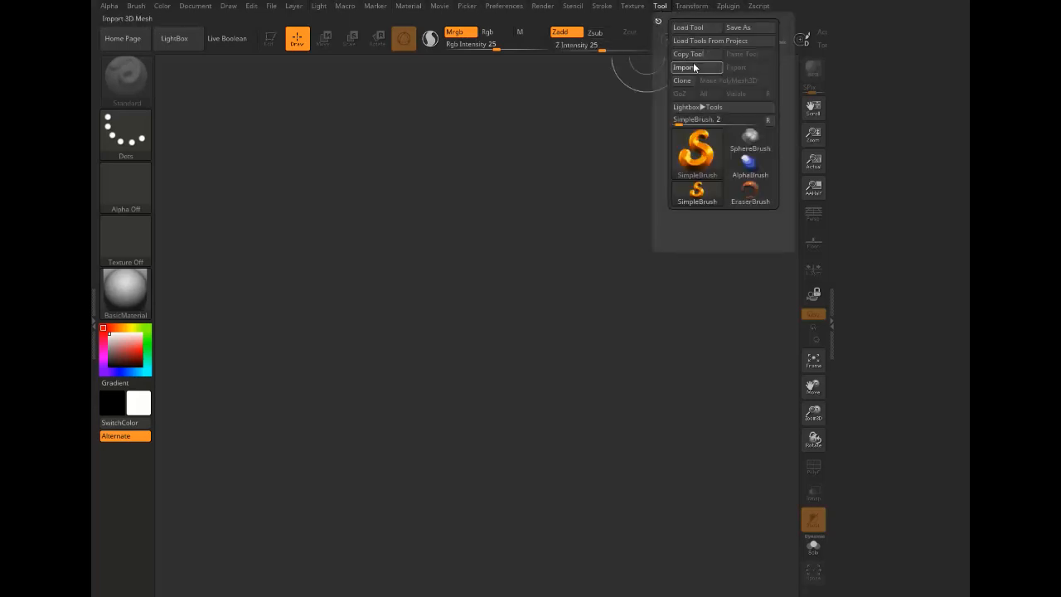
click(684, 67)
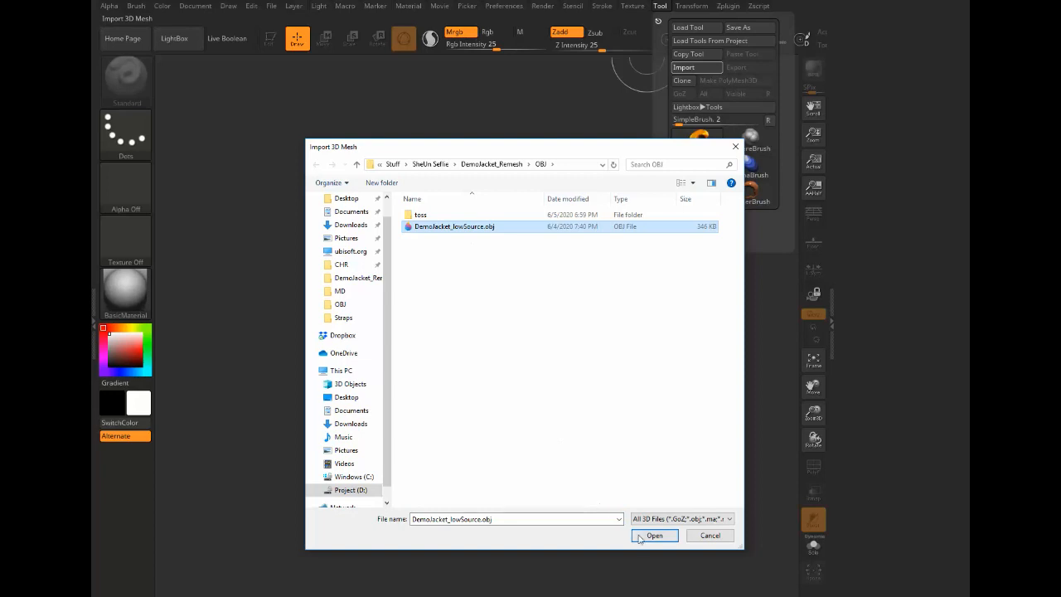
click(655, 535)
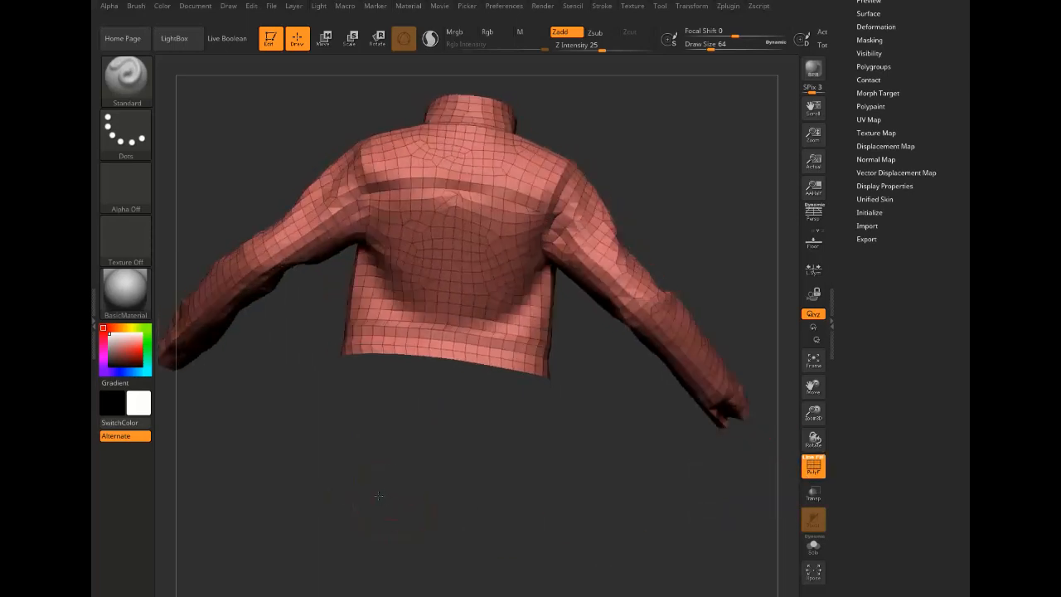
drag(379, 496, 371, 487)
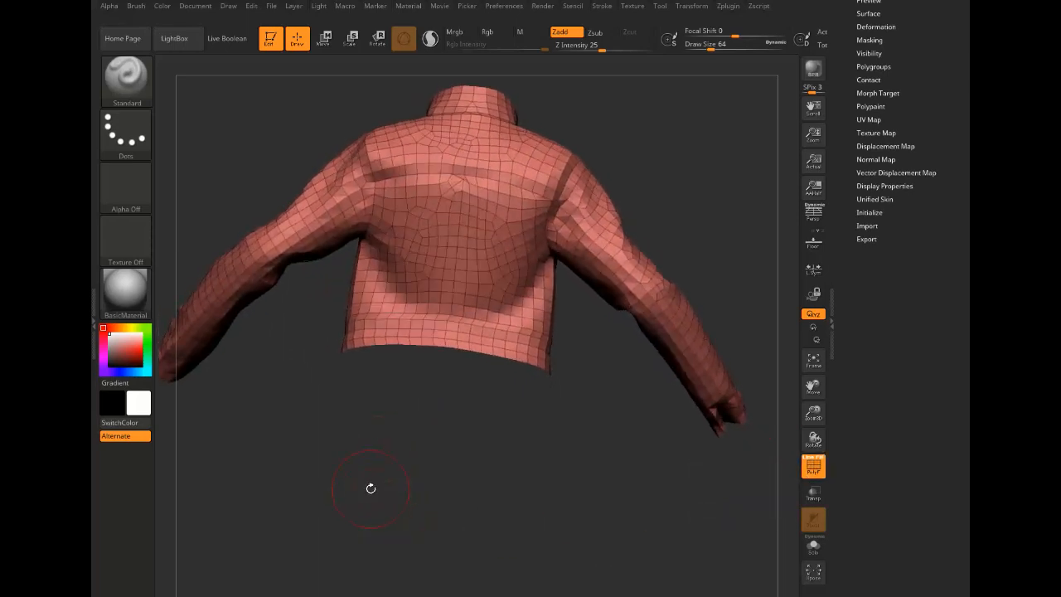
drag(371, 488, 357, 488)
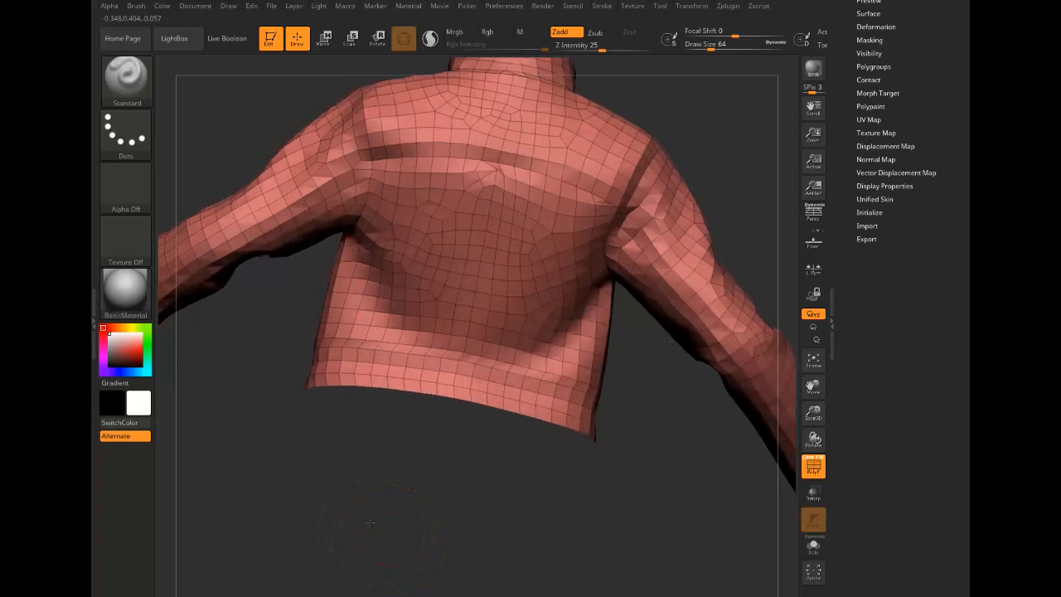
drag(369, 523, 331, 348)
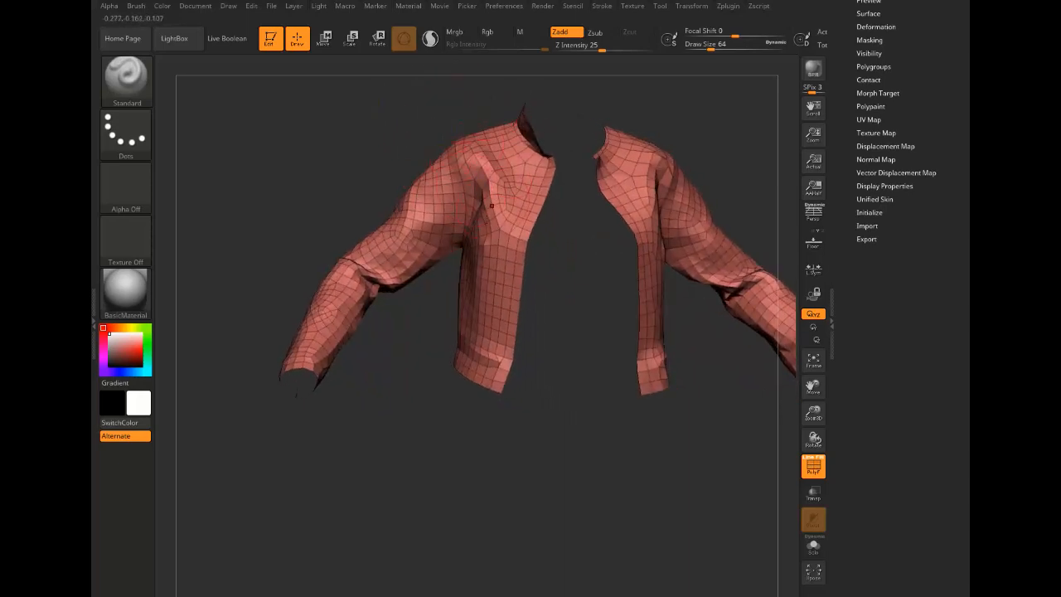
drag(492, 204, 415, 114)
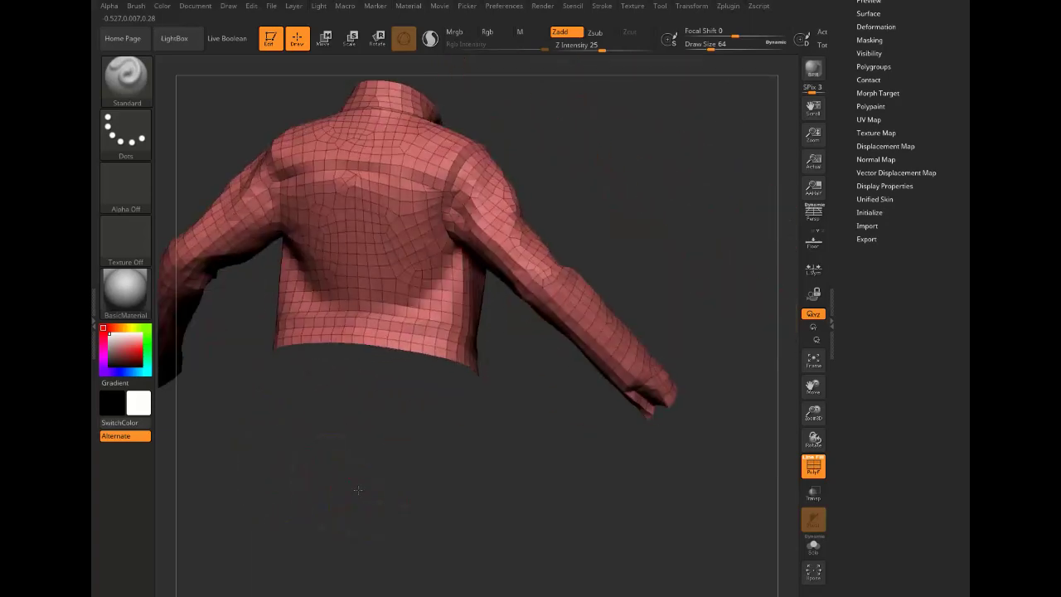
drag(358, 490, 313, 489)
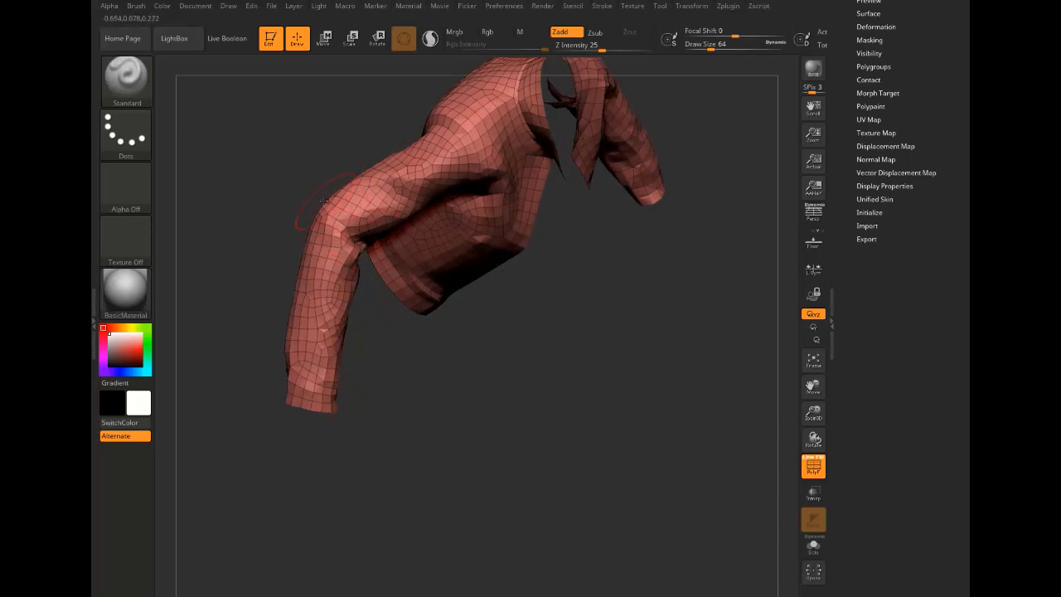
drag(332, 199, 257, 216)
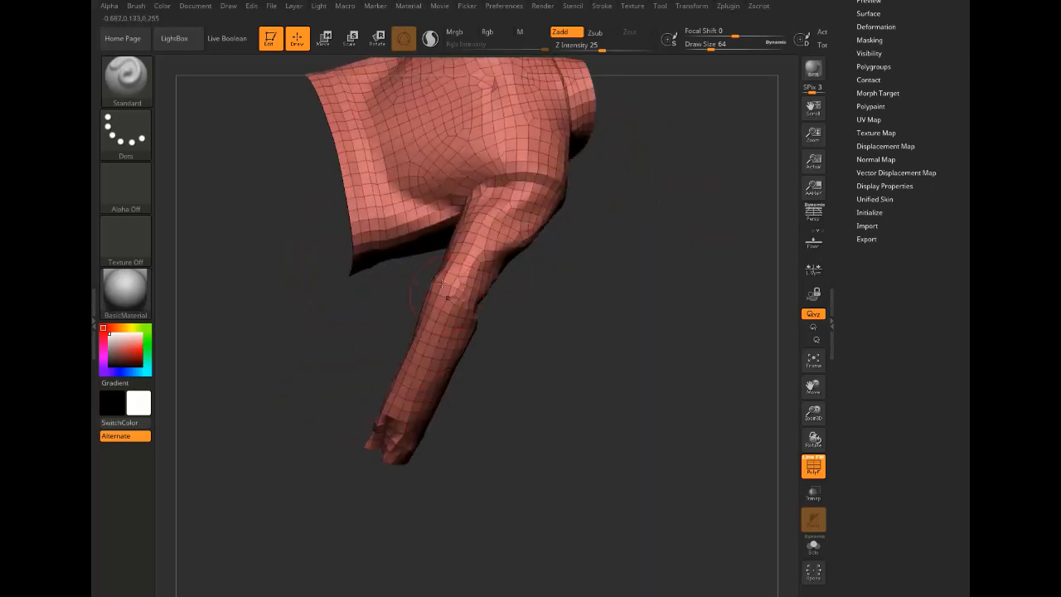
drag(442, 281, 234, 291)
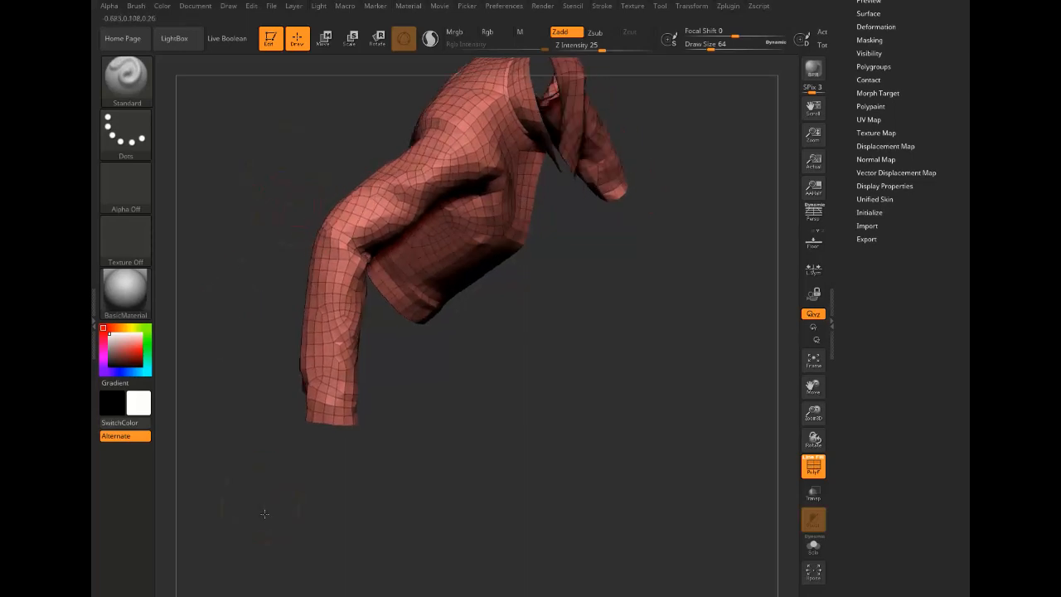
drag(266, 514, 332, 470)
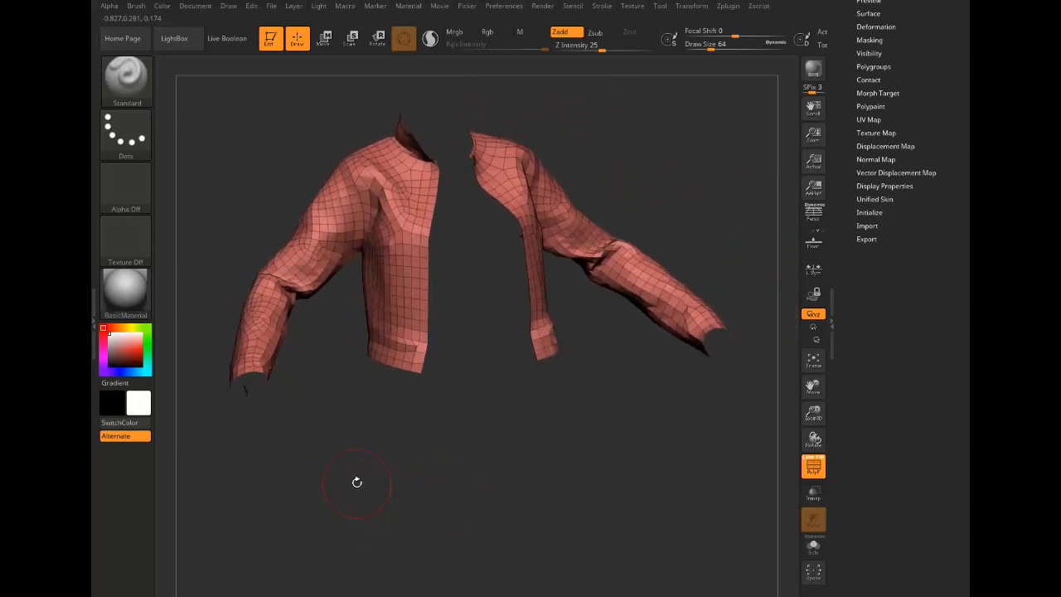
click(126, 80)
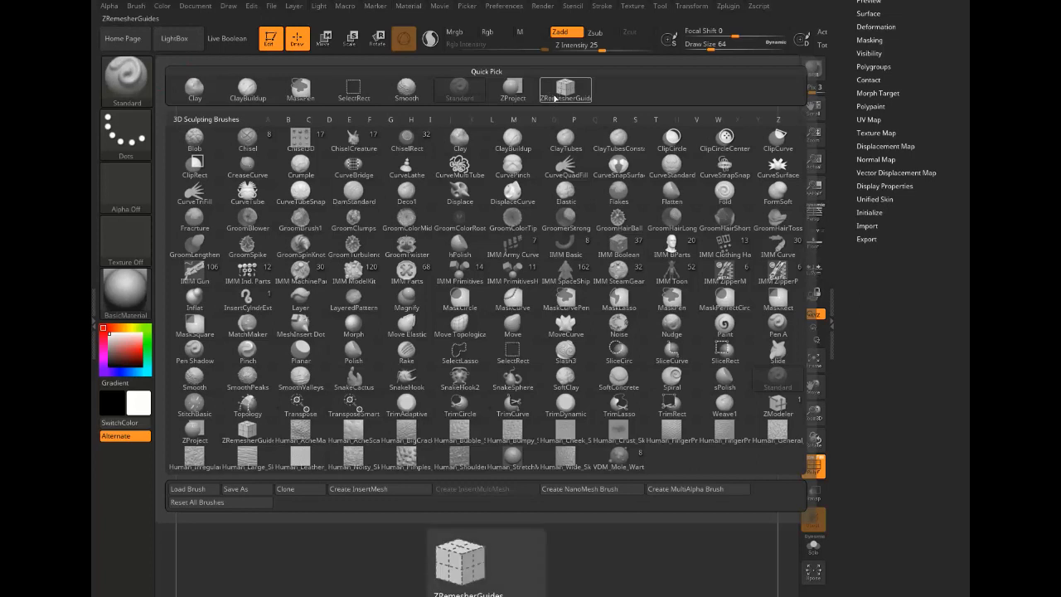
mouse_move(550, 91)
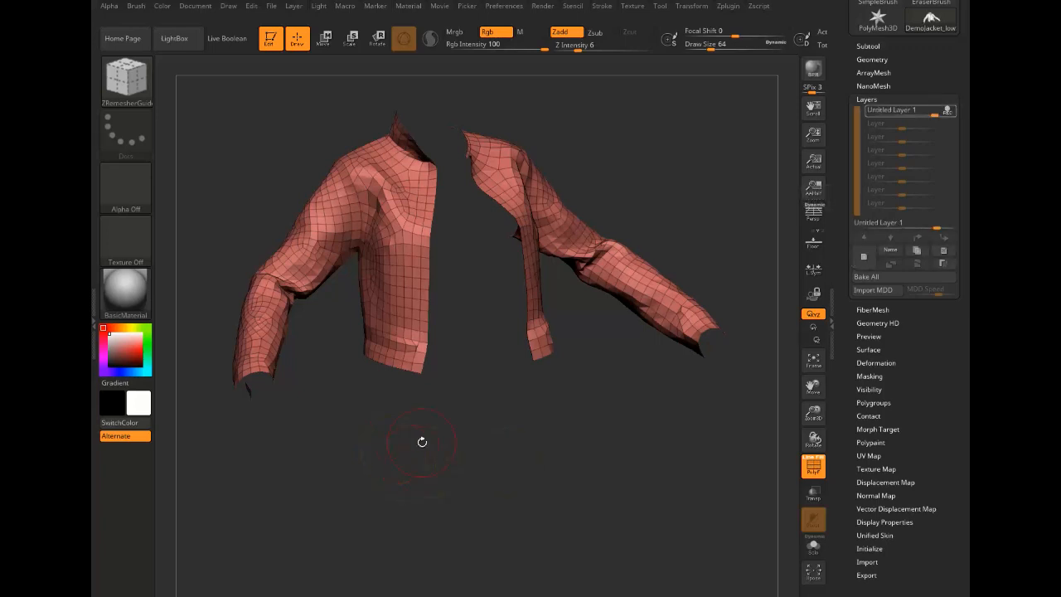
Duplicate the jacket subtool and smooth the bunched folds along its left sleeve
click(691, 6)
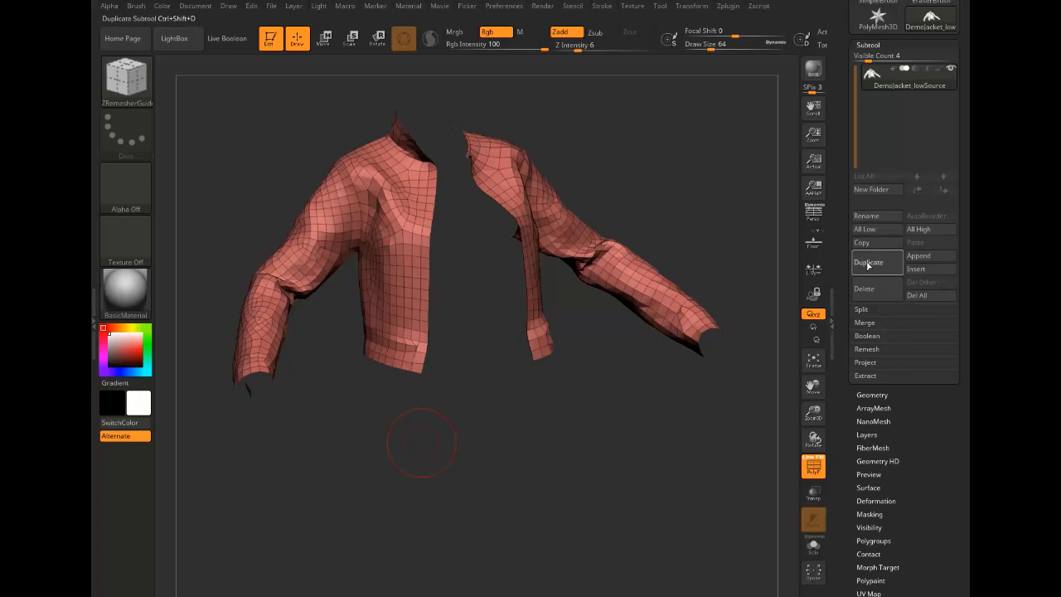
click(868, 262)
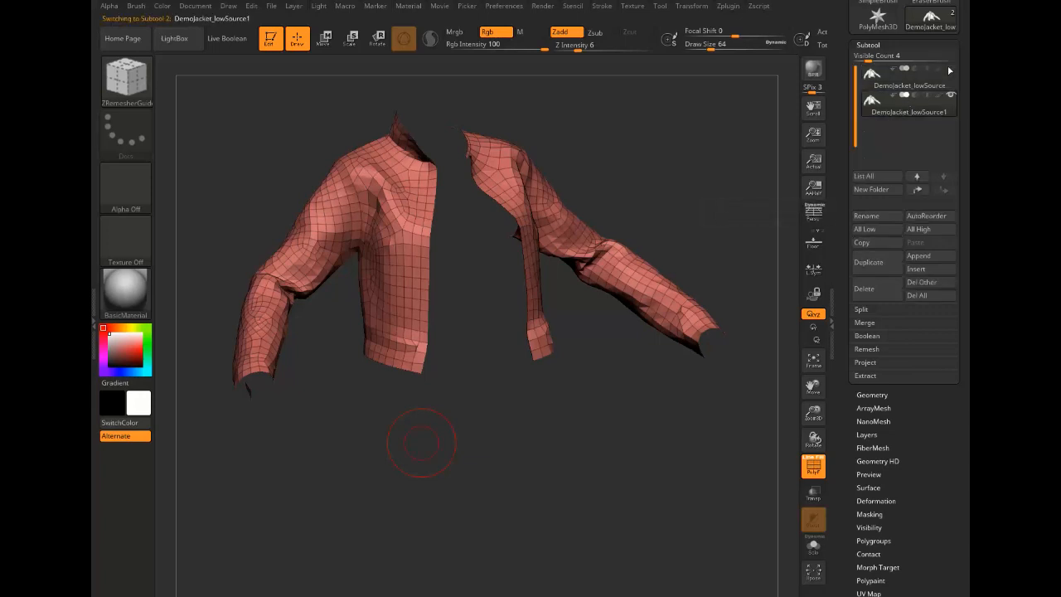
drag(423, 443, 349, 474)
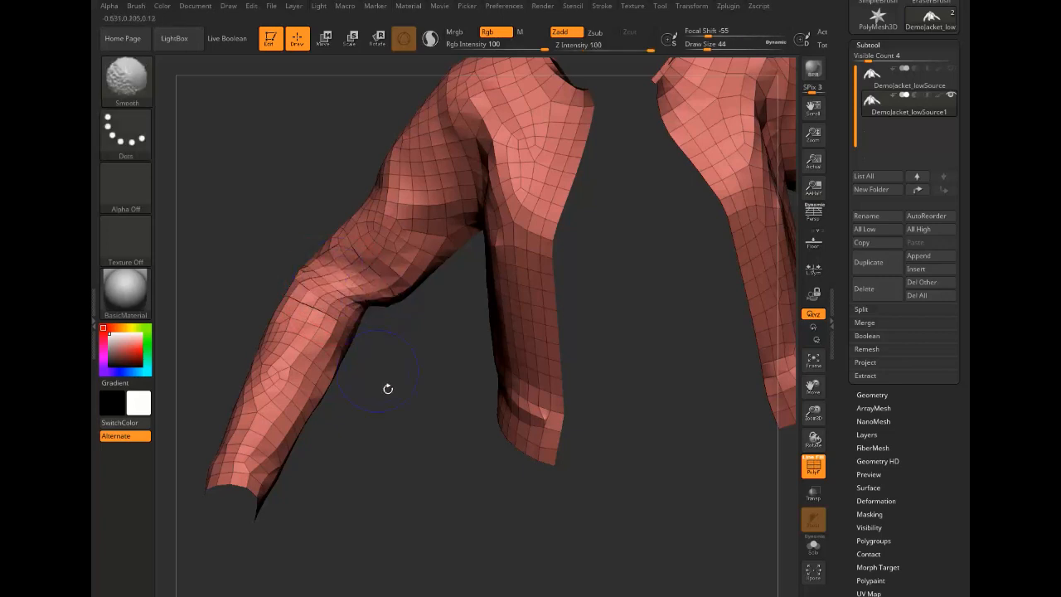
drag(387, 389, 312, 288)
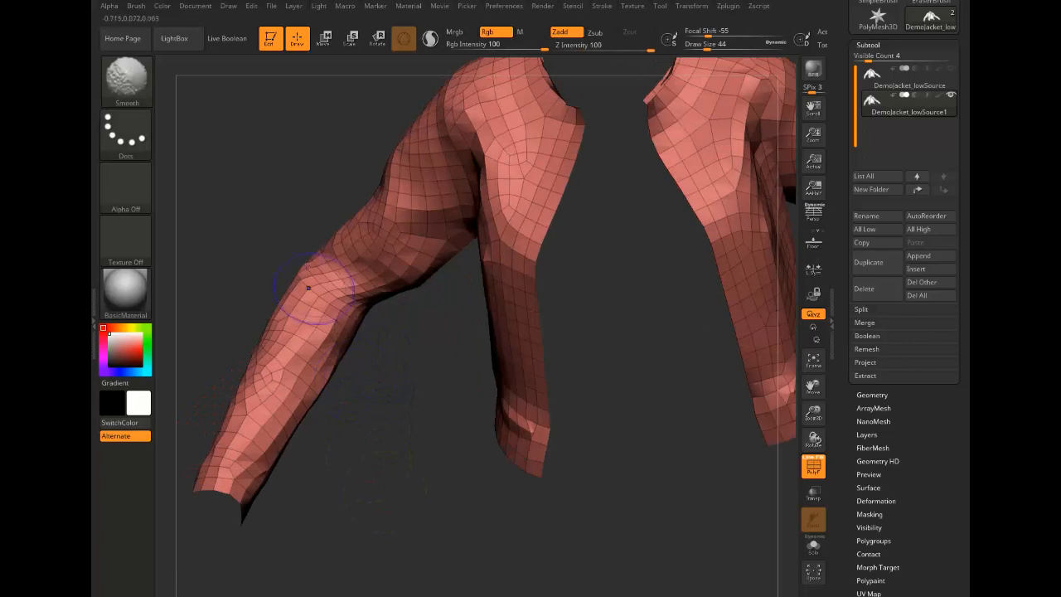
drag(315, 286, 356, 319)
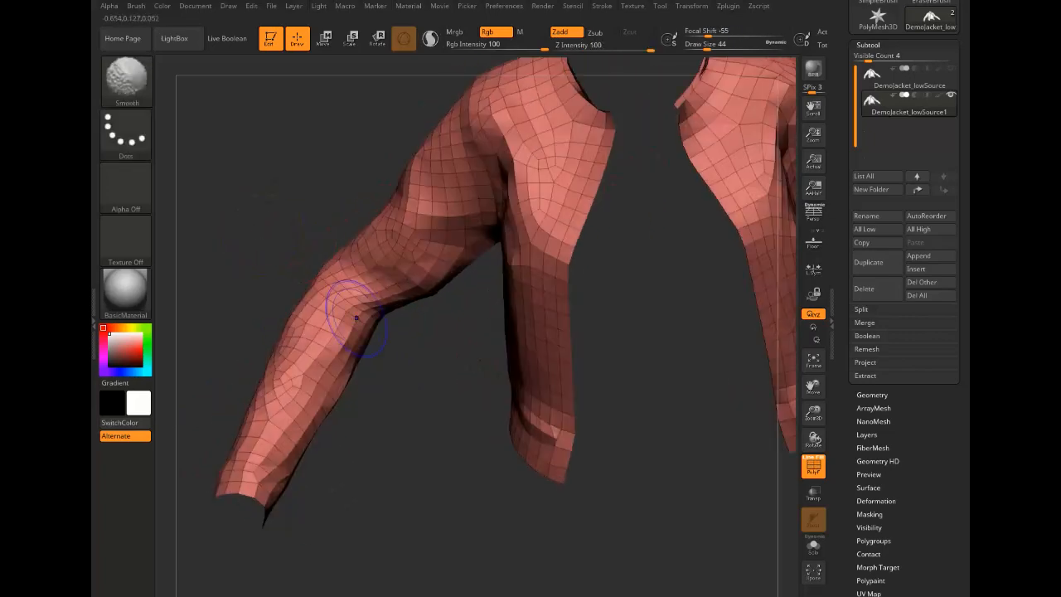
drag(356, 318, 431, 301)
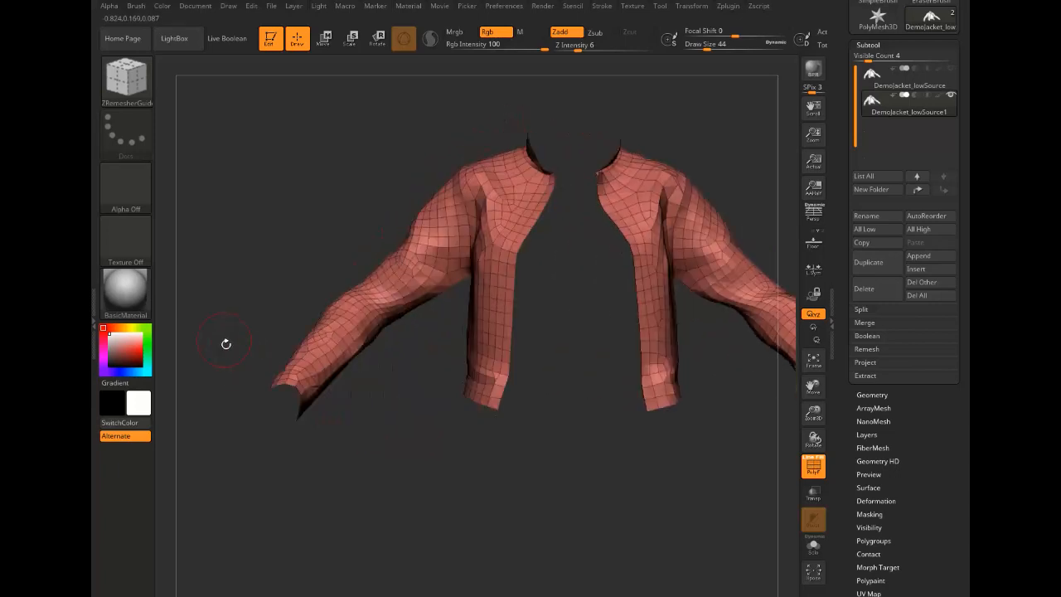
Draw a ZRemesherGuides loop around the left armhole seam of the copied jacket
drag(225, 343, 246, 241)
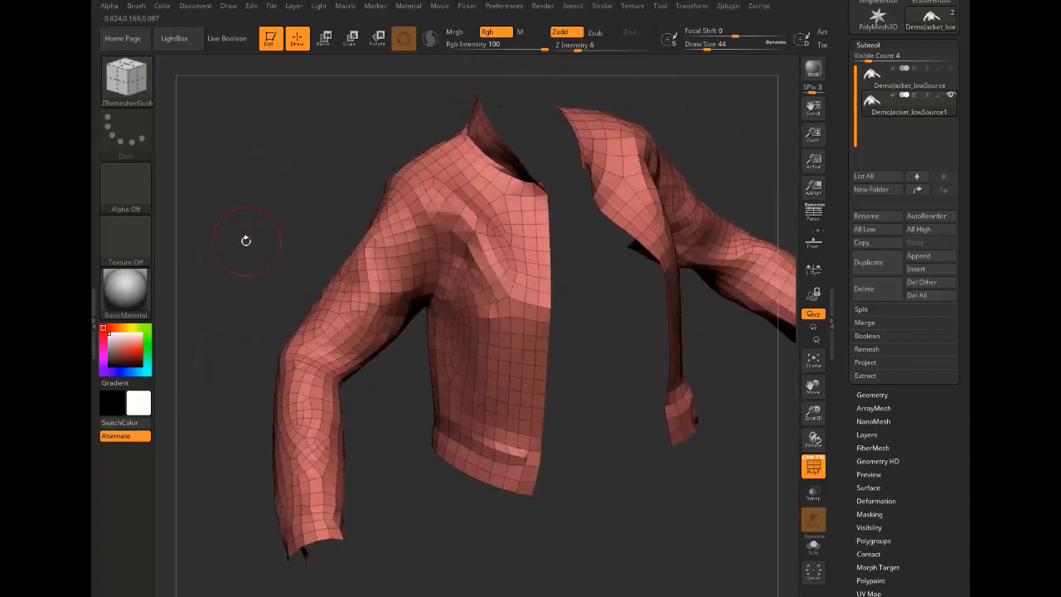
click(126, 79)
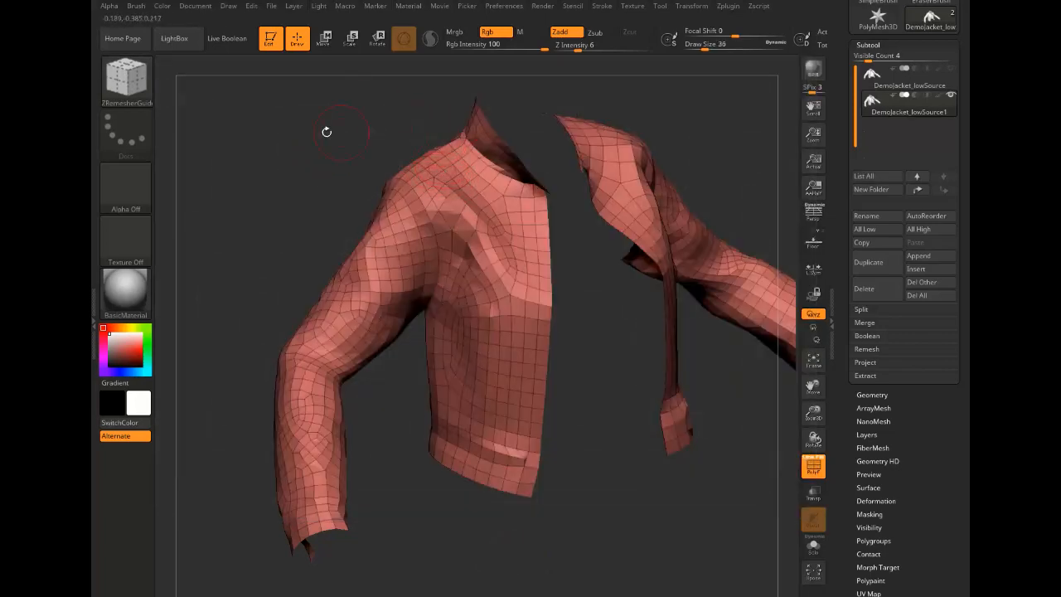
drag(327, 131, 431, 162)
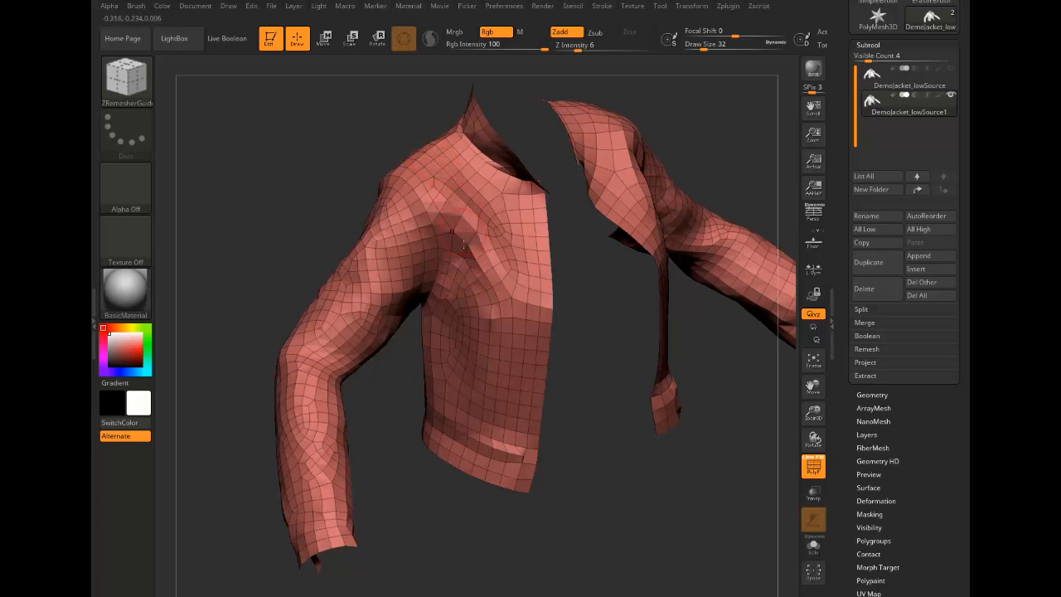
drag(464, 249, 371, 108)
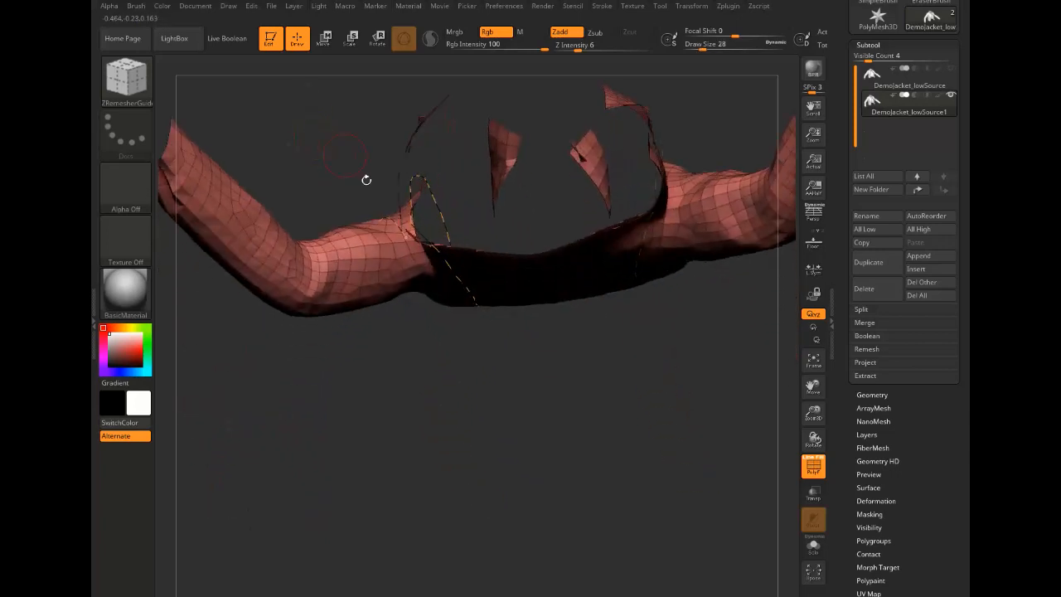
Draw guide curves across the front shoulder and a loop around the upper sleeve
drag(366, 180, 402, 328)
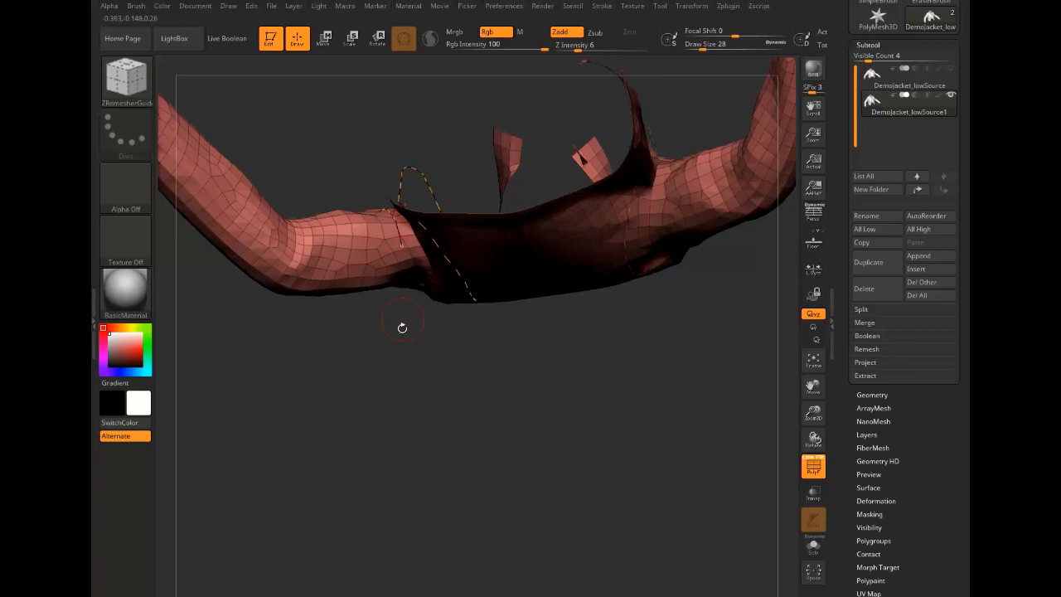
drag(402, 327, 368, 202)
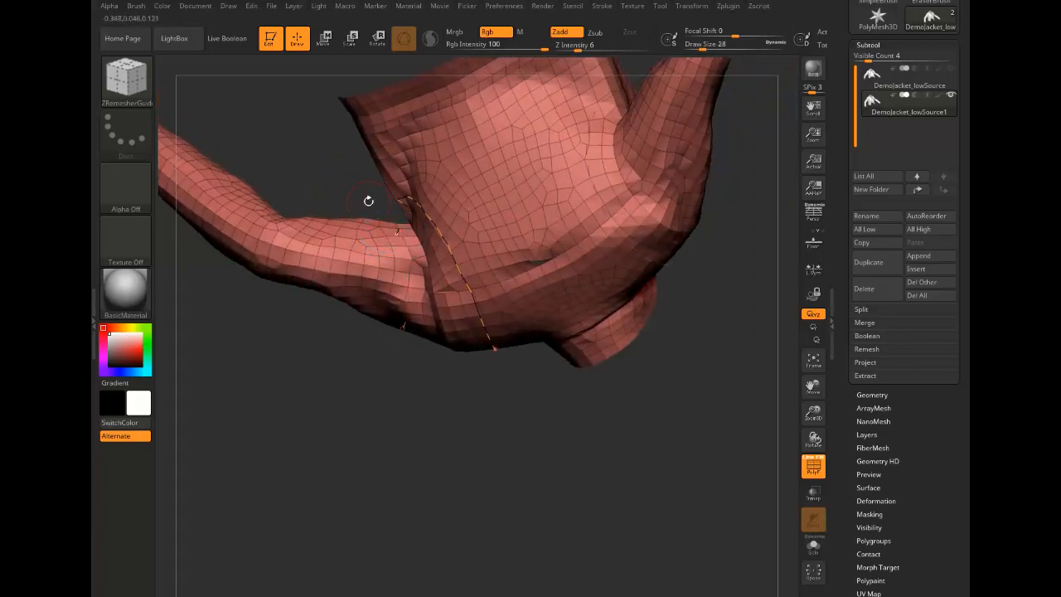
drag(369, 201, 399, 407)
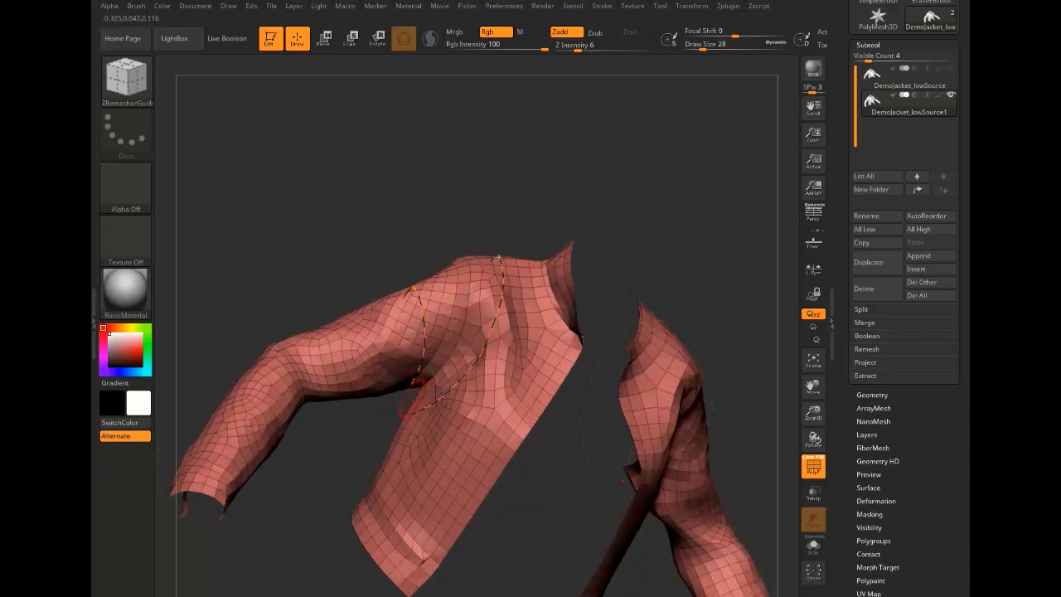
drag(415, 331, 273, 249)
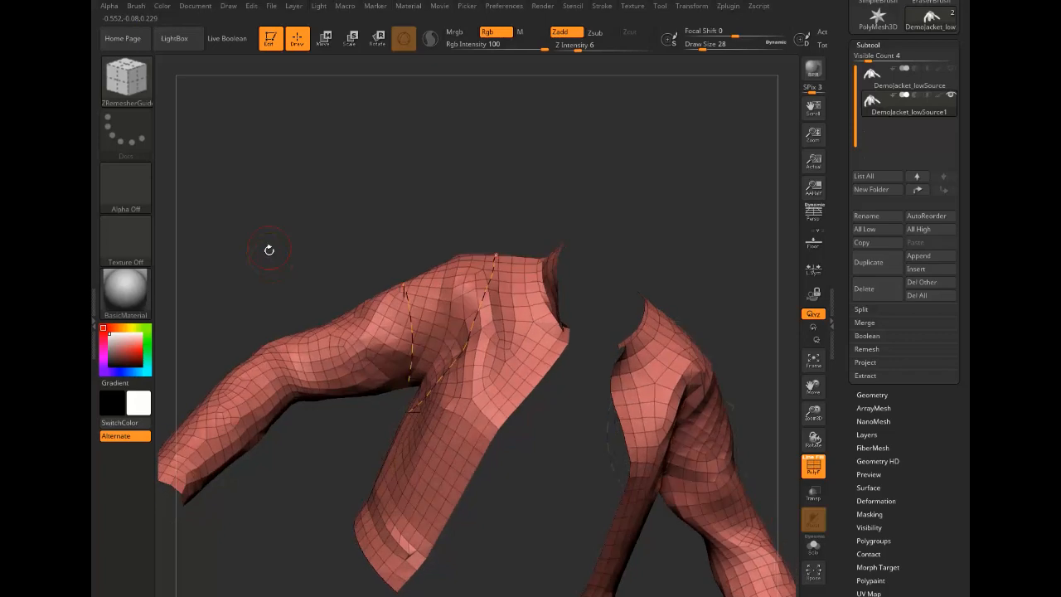
drag(270, 249, 278, 253)
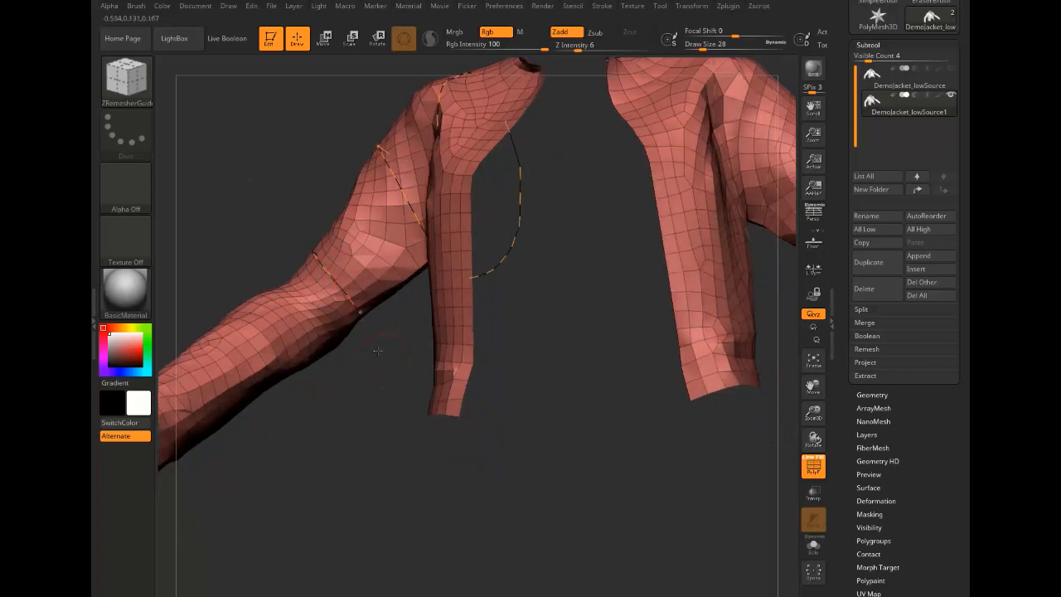
Add guide loops around the elbow, forearm, upper arm and sleeve cuff
drag(377, 350, 428, 392)
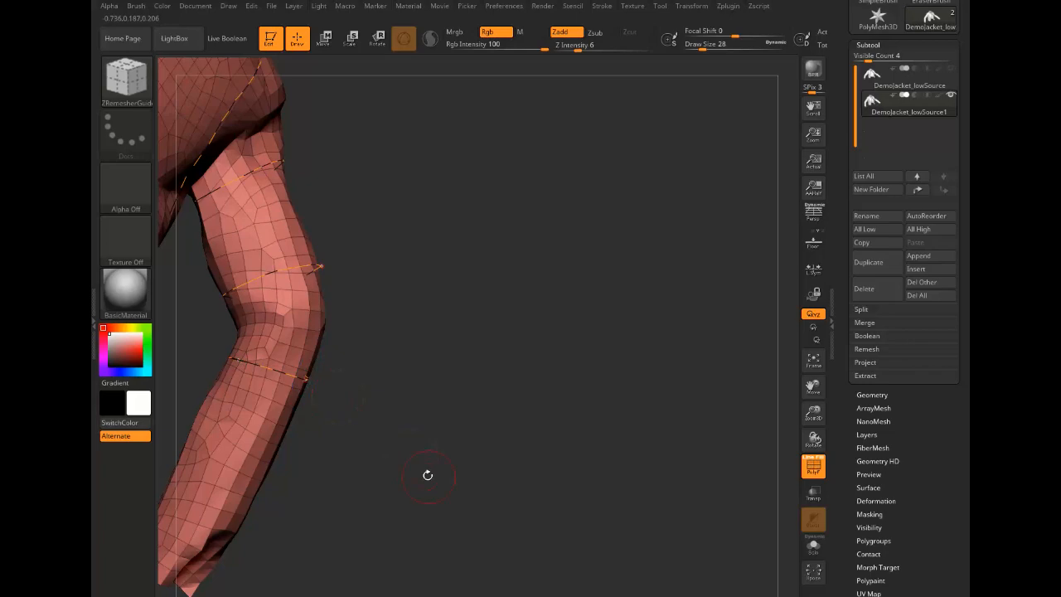
drag(428, 475, 220, 158)
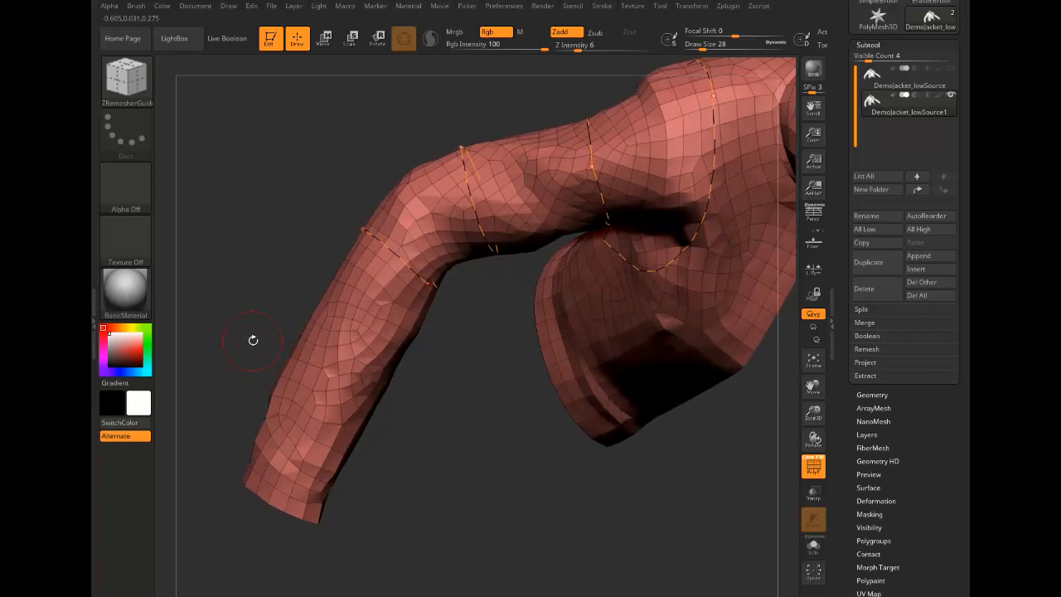
drag(253, 340, 232, 347)
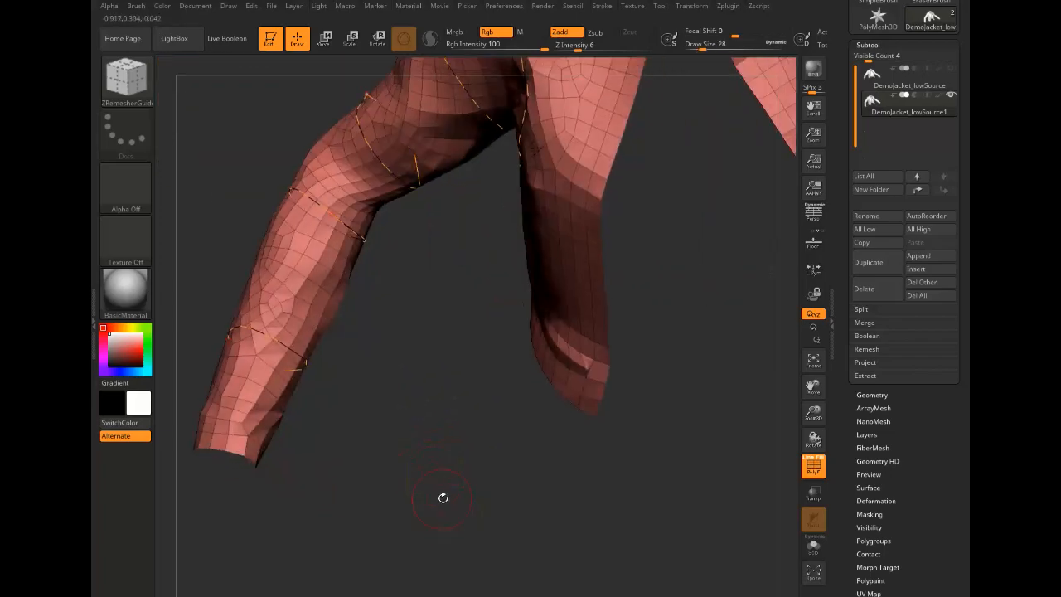
drag(444, 497, 416, 472)
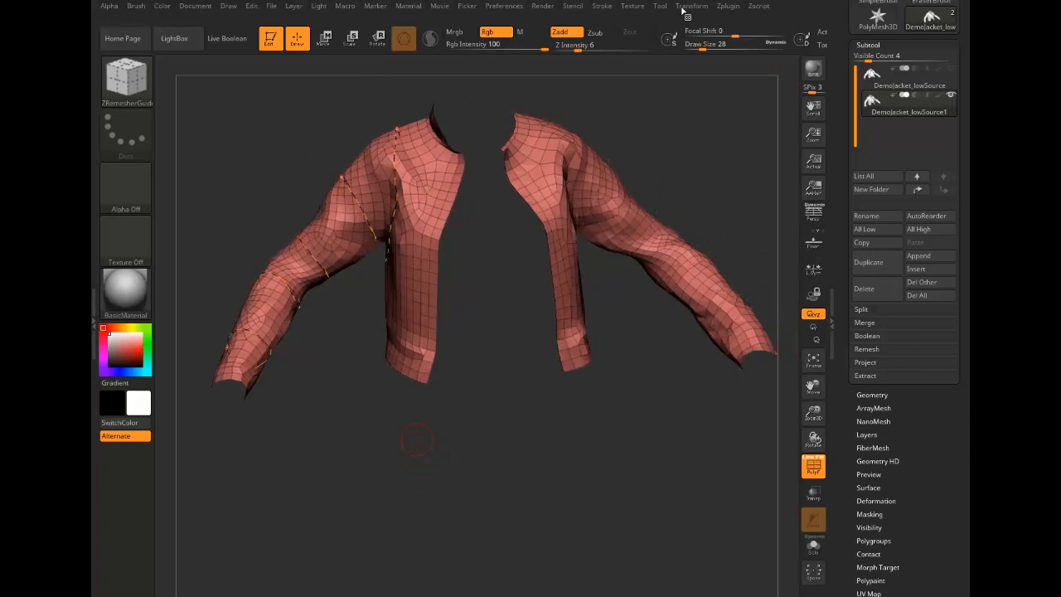
Save the project after reviewing the guides, then expand Tool > Geometry for the ZRemesher options
click(699, 6)
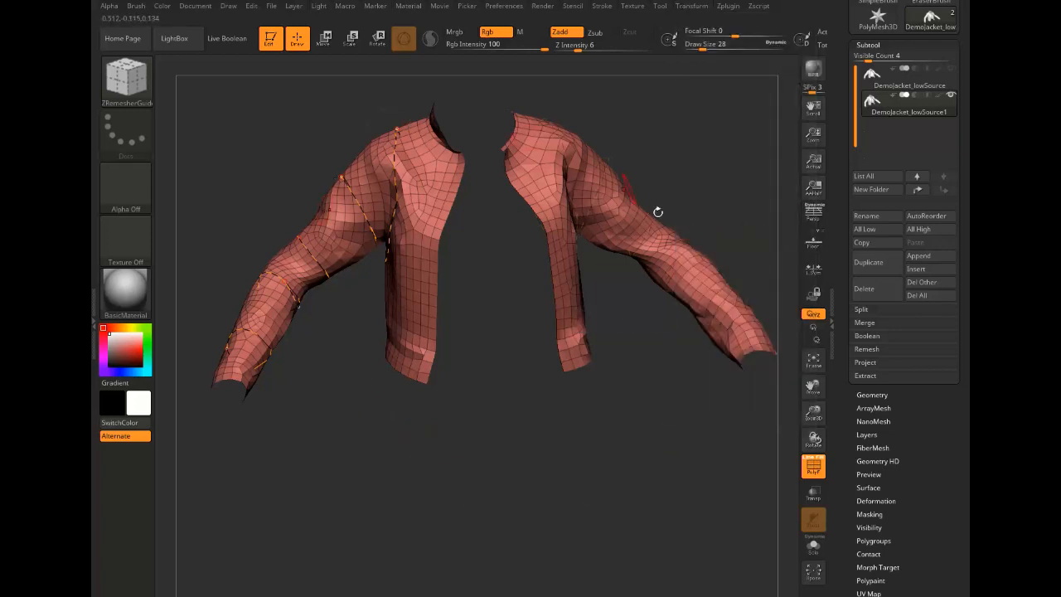
drag(657, 212, 359, 501)
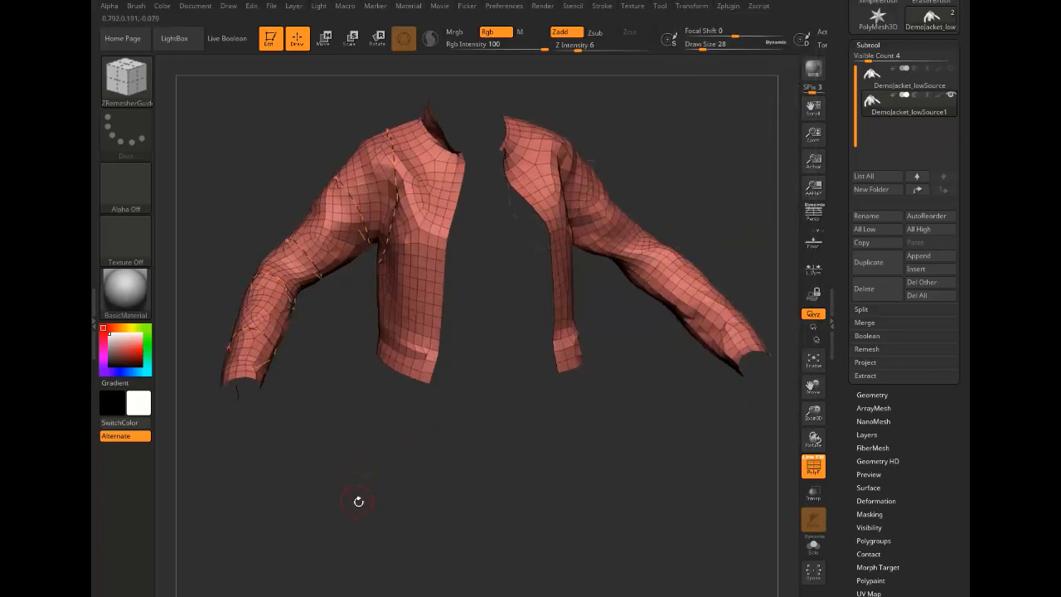
drag(358, 502, 367, 489)
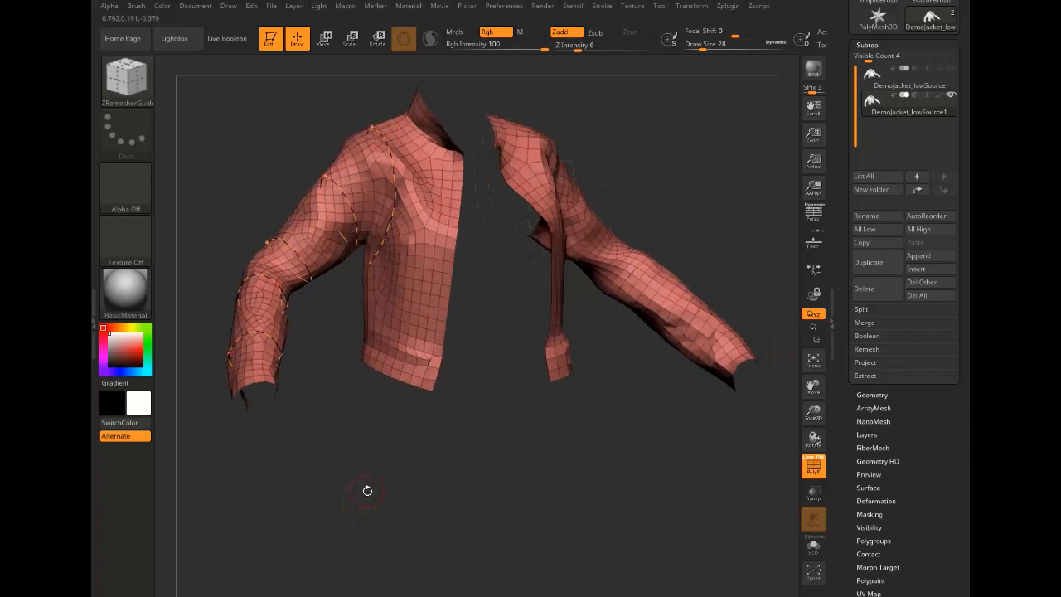
drag(367, 490, 363, 496)
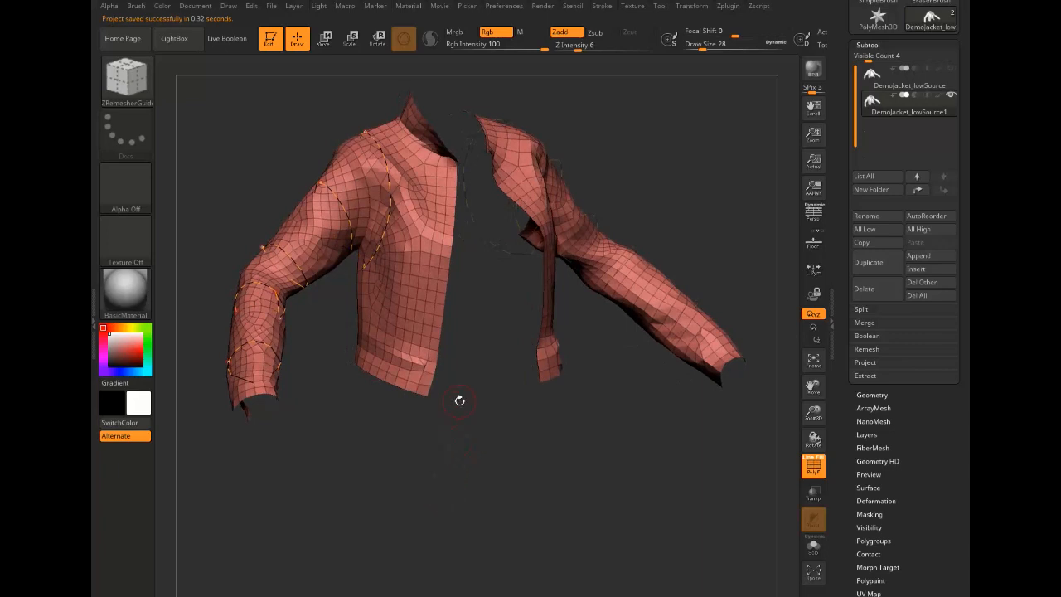
click(872, 394)
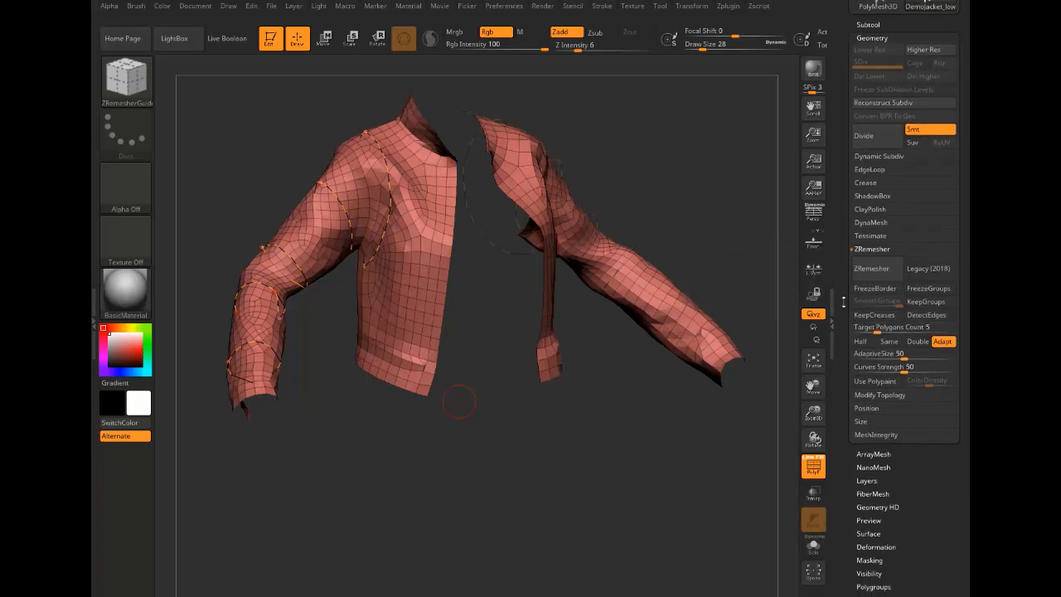
Halve the ZRemesher target polygon count and remesh the jacket along the guide curves
click(899, 327)
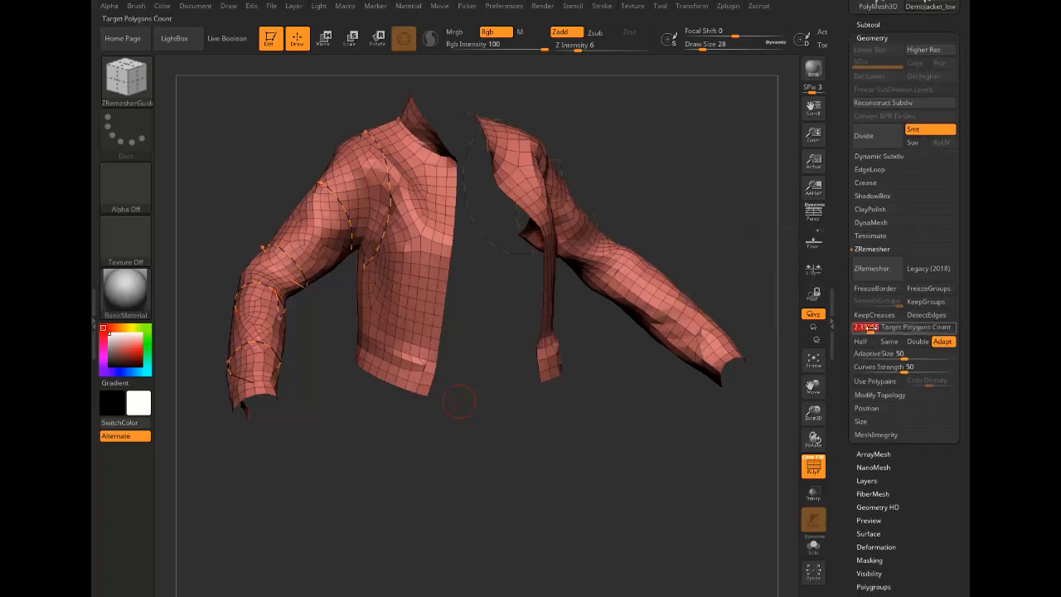
mouse_move(861, 348)
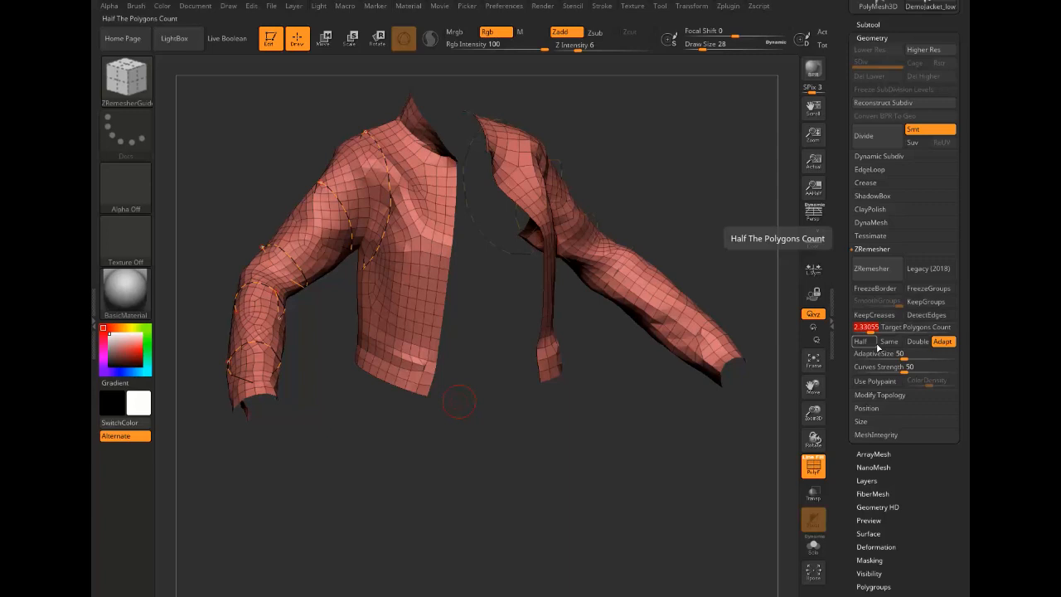
click(862, 341)
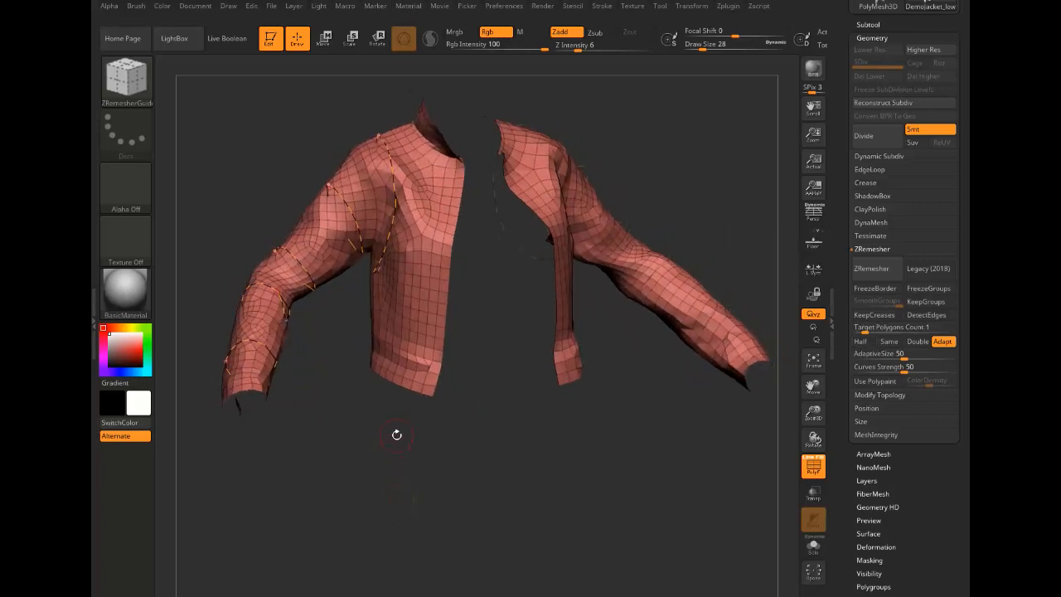
click(873, 268)
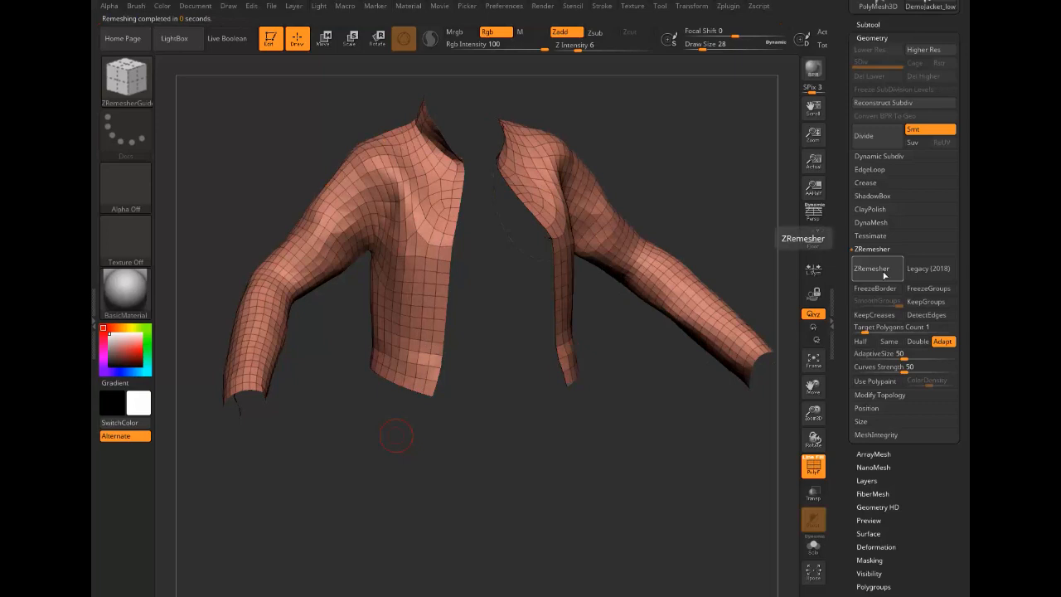
mouse_move(351, 459)
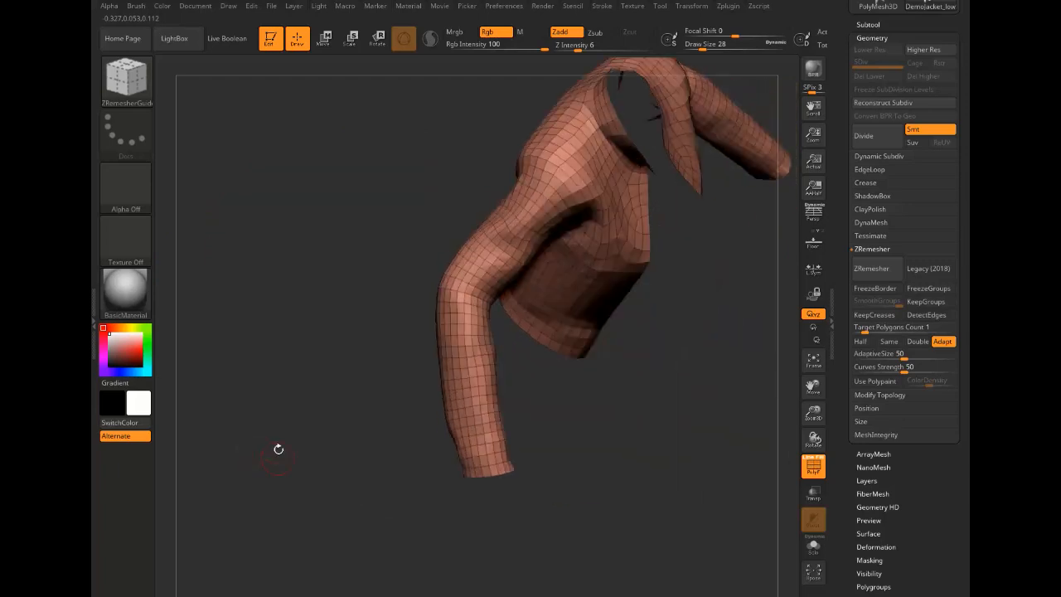
drag(279, 449, 435, 336)
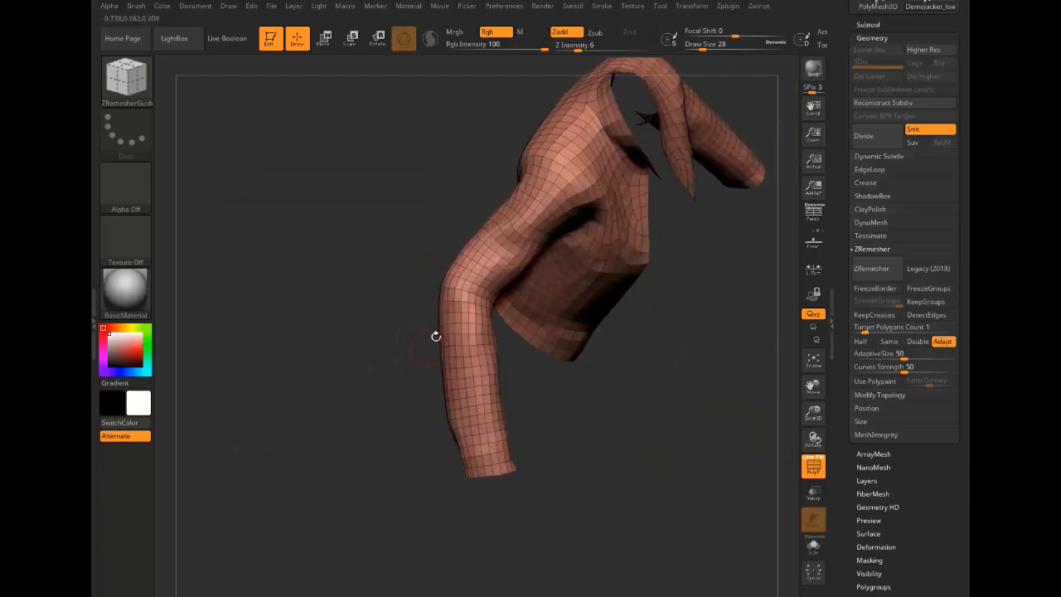
drag(436, 336, 329, 401)
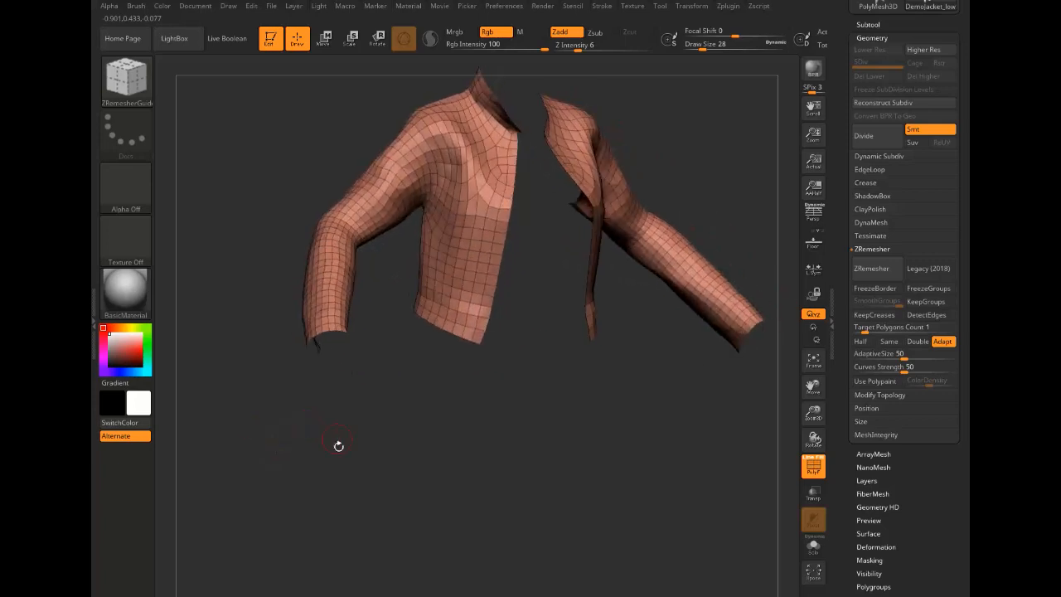
drag(338, 446, 340, 490)
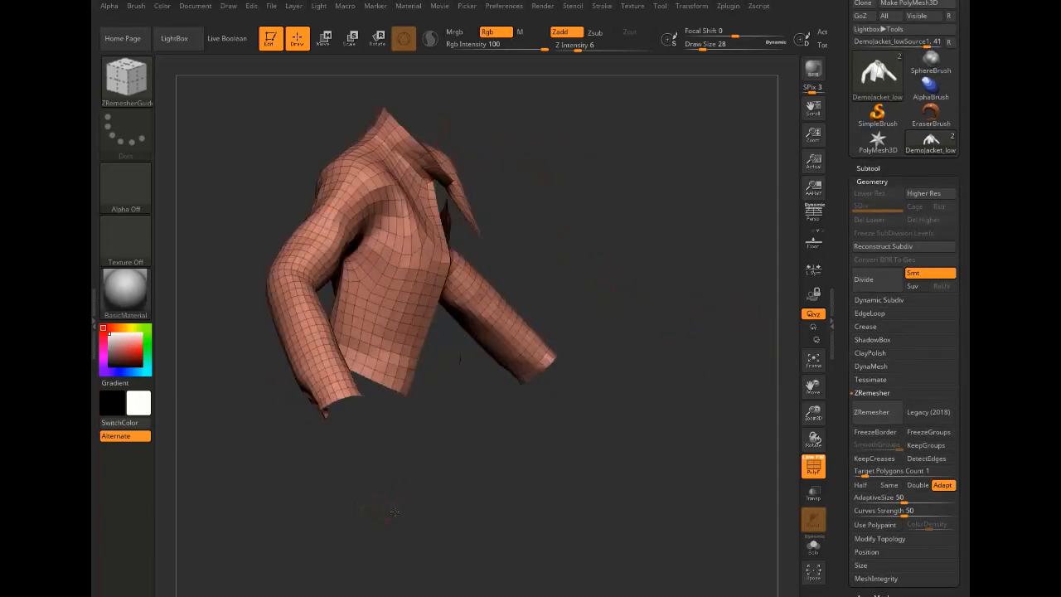
drag(394, 511, 380, 501)
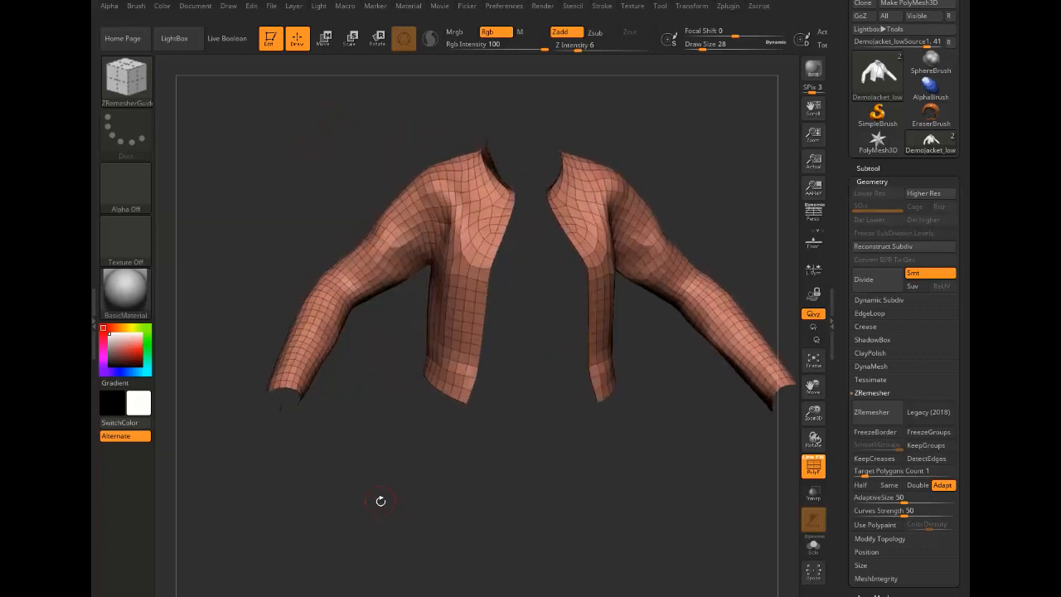
drag(380, 501, 373, 513)
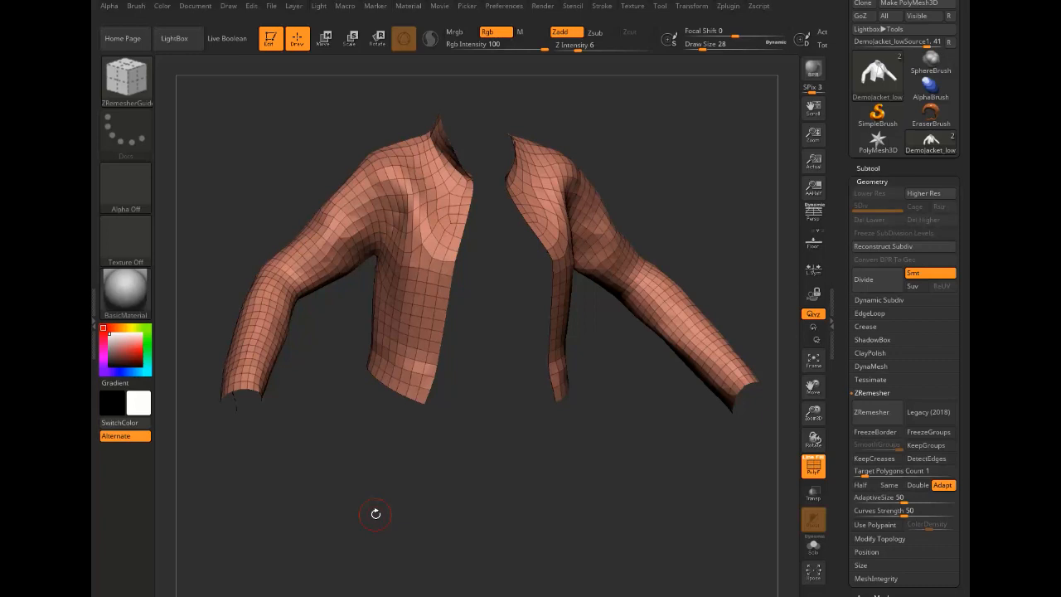
drag(375, 513, 446, 484)
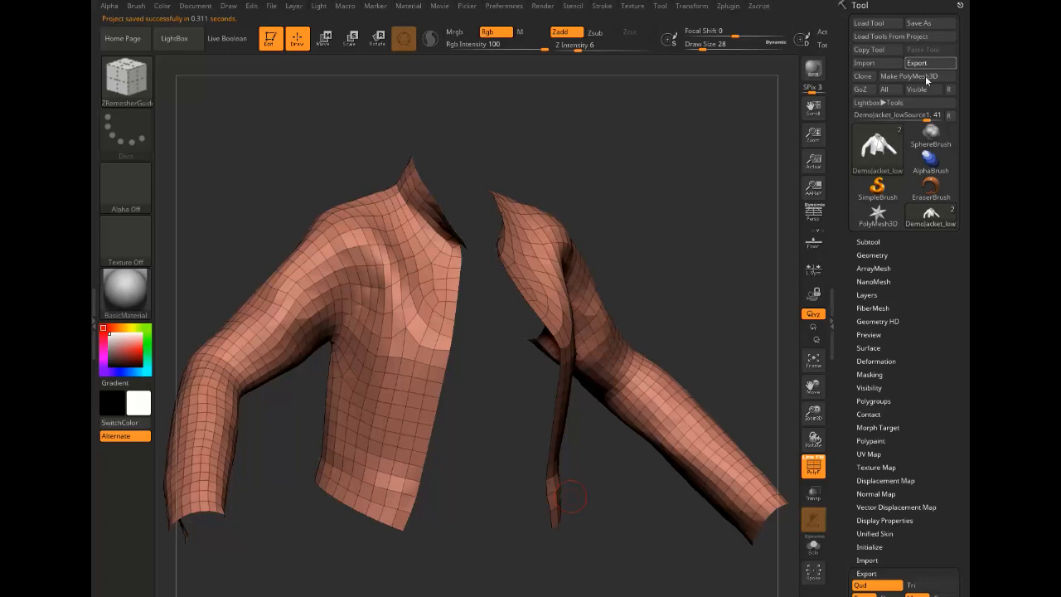
Export the retopologized jacket mesh from the Tool palette for checking in Maya
click(930, 63)
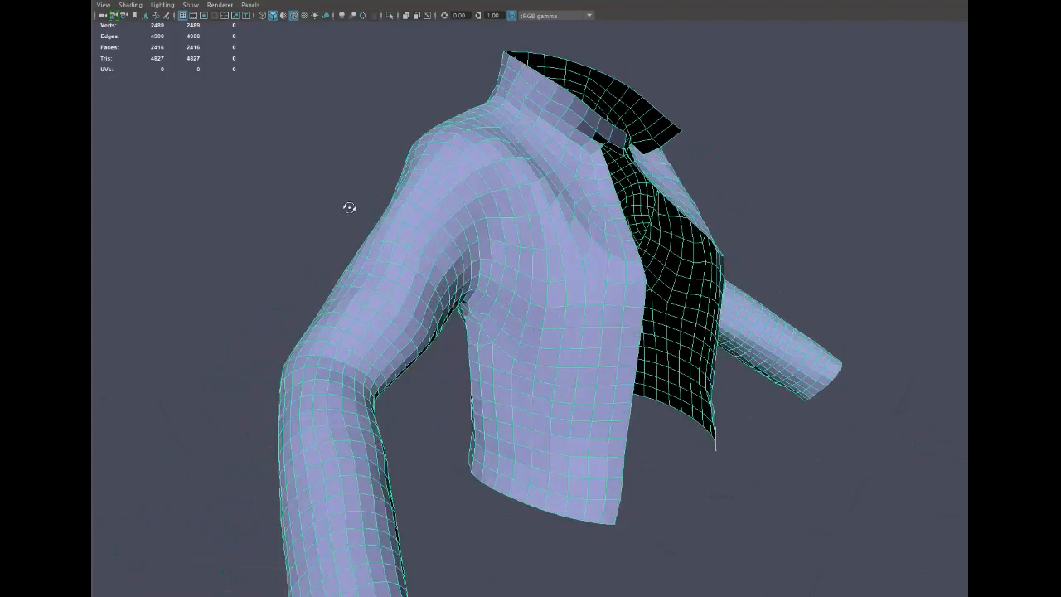
Select face loops around the upper arm and over the shoulder, viewing them from underneath
drag(348, 207, 546, 205)
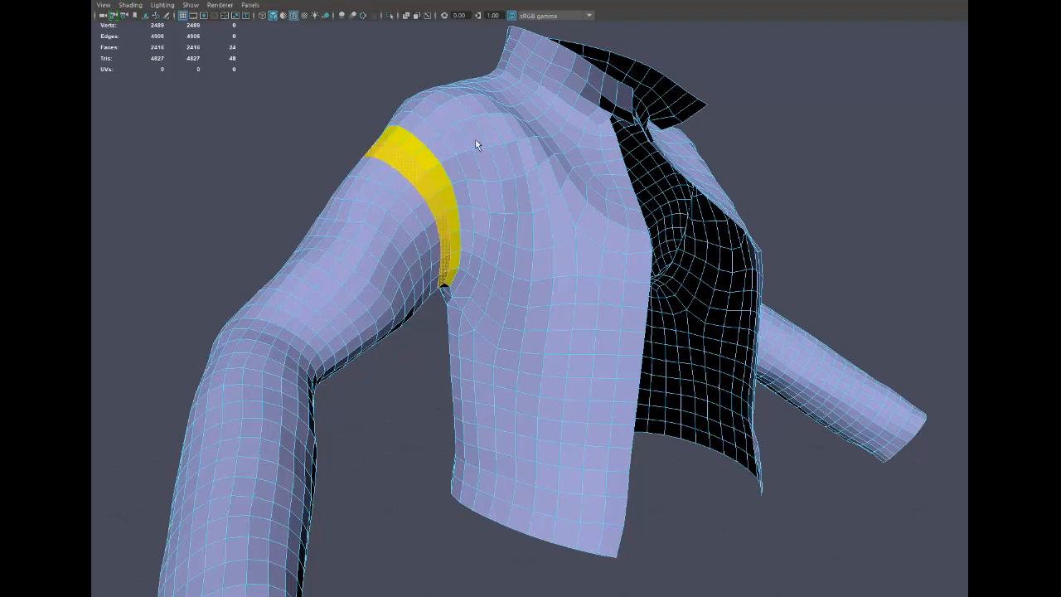
drag(477, 145, 415, 170)
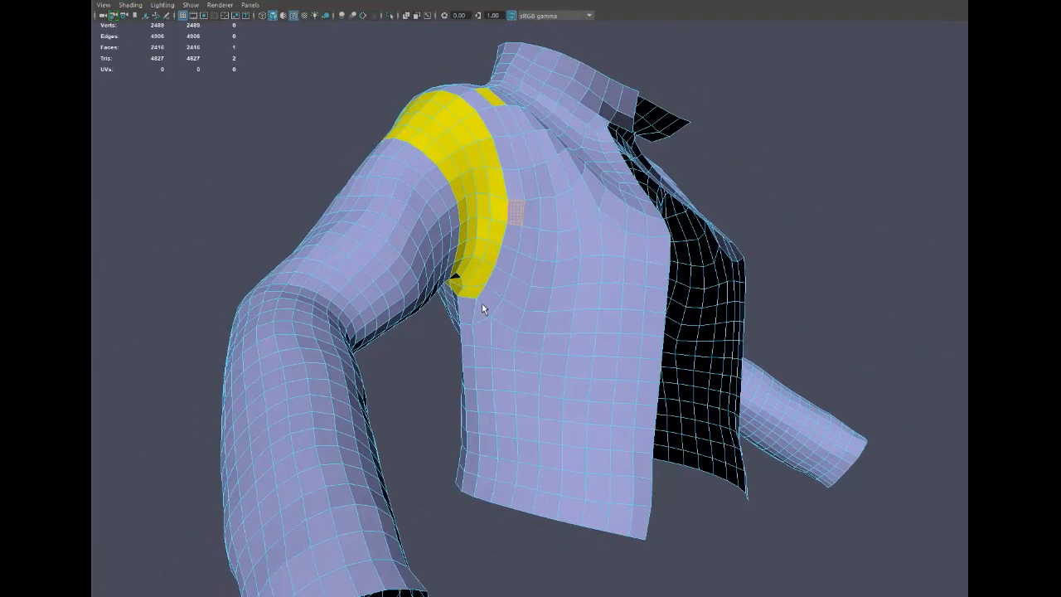
drag(485, 309, 495, 290)
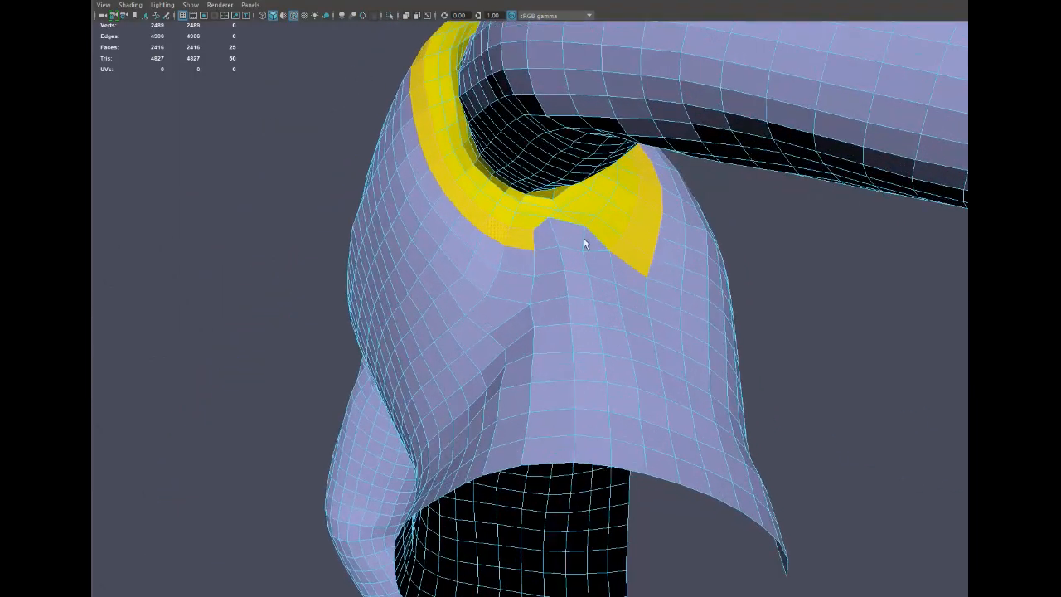
Add the armhole and elbow face loops to the selection while reviewing the jacket's back
drag(584, 243, 509, 251)
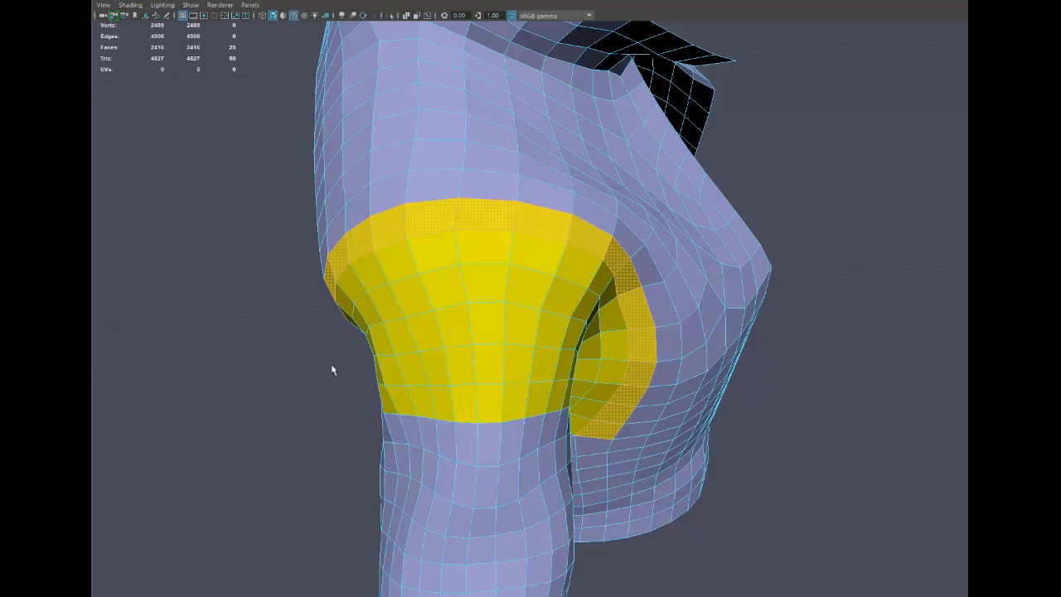
drag(332, 369, 675, 134)
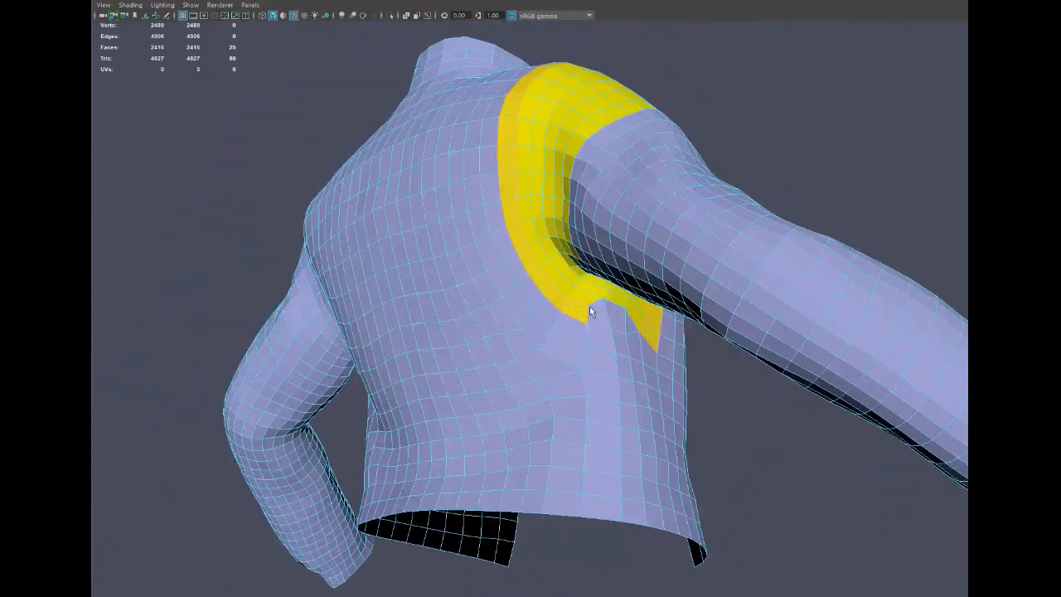
drag(591, 311, 469, 335)
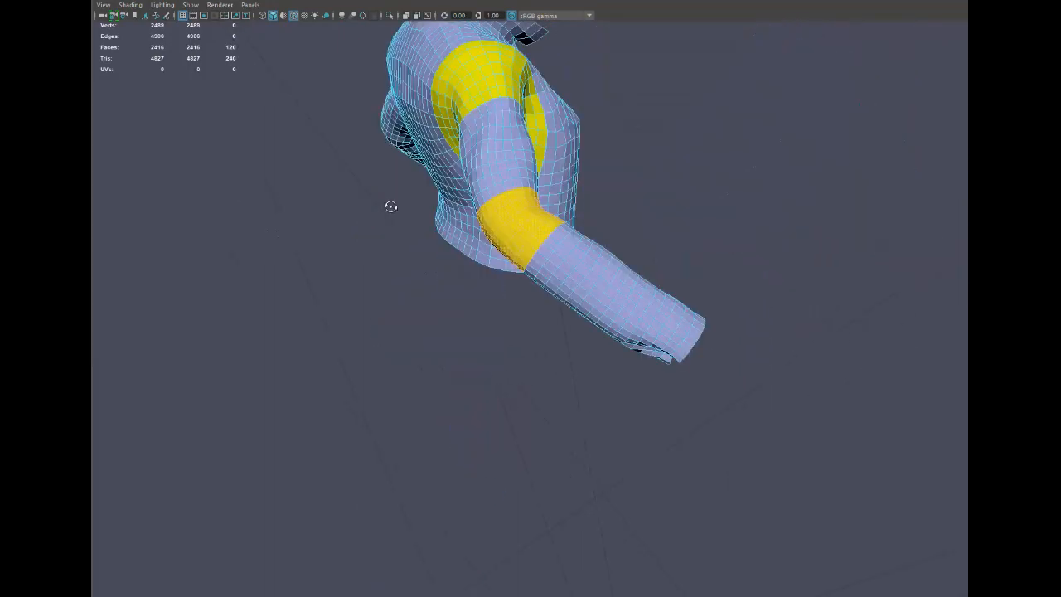
drag(391, 206, 296, 266)
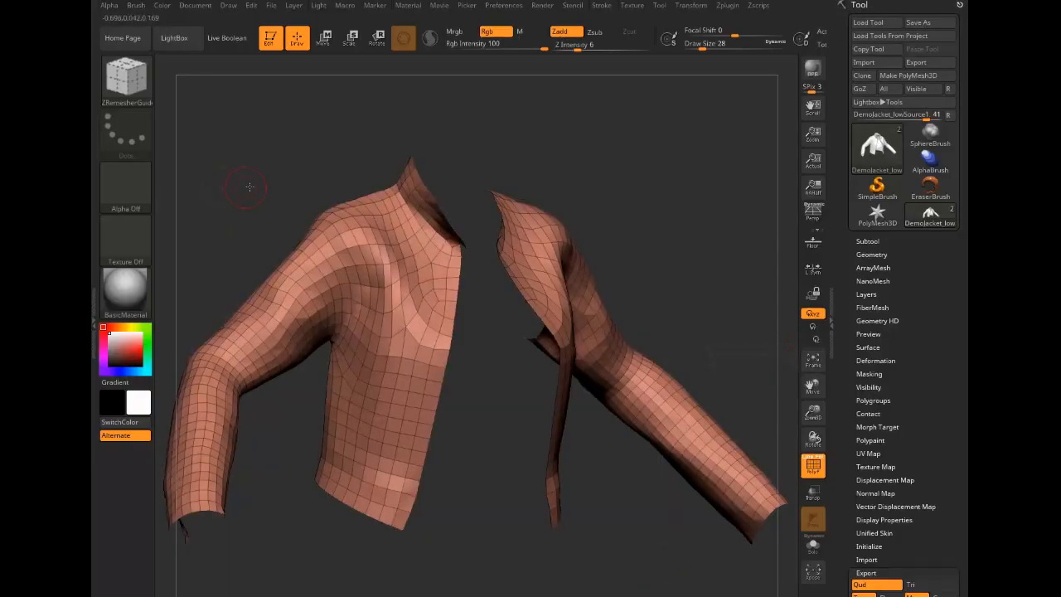
Rename the retopologized subtool to DemoJacket_remesh
drag(249, 187, 396, 332)
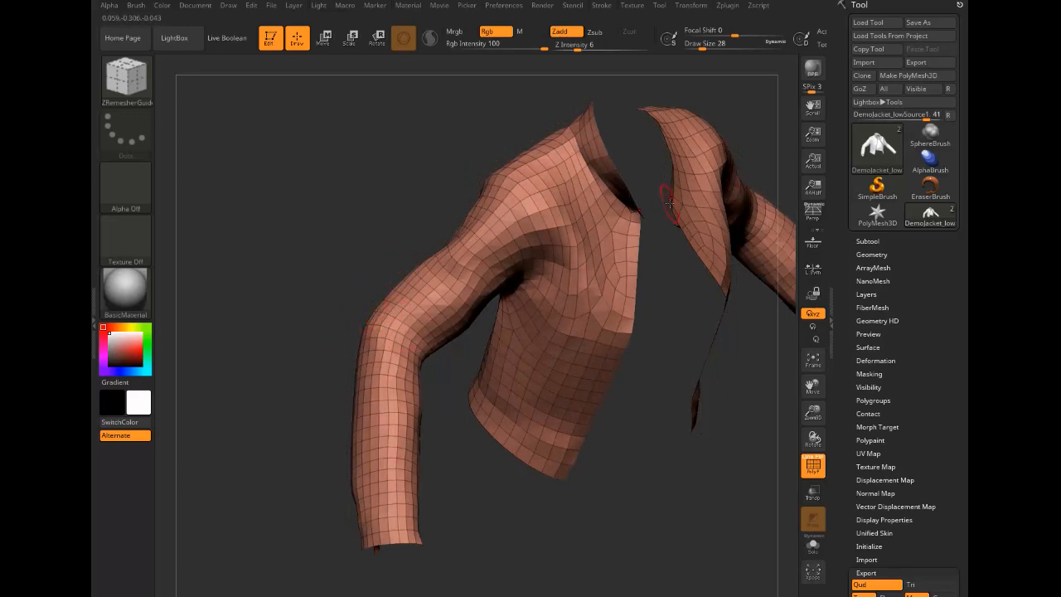
click(867, 241)
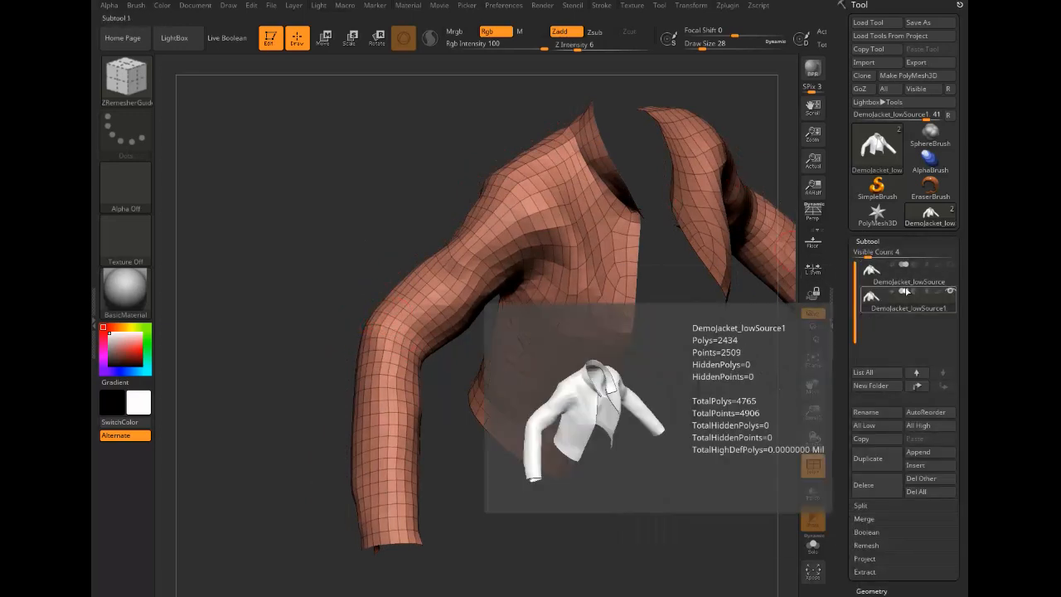
click(867, 412)
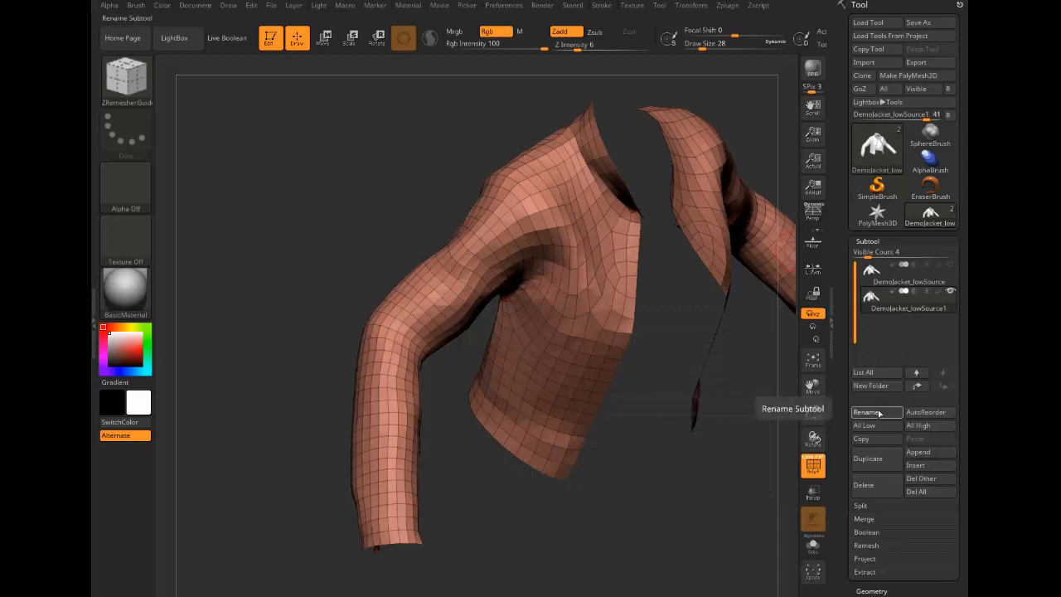
click(867, 412)
text(DemoJacket_)
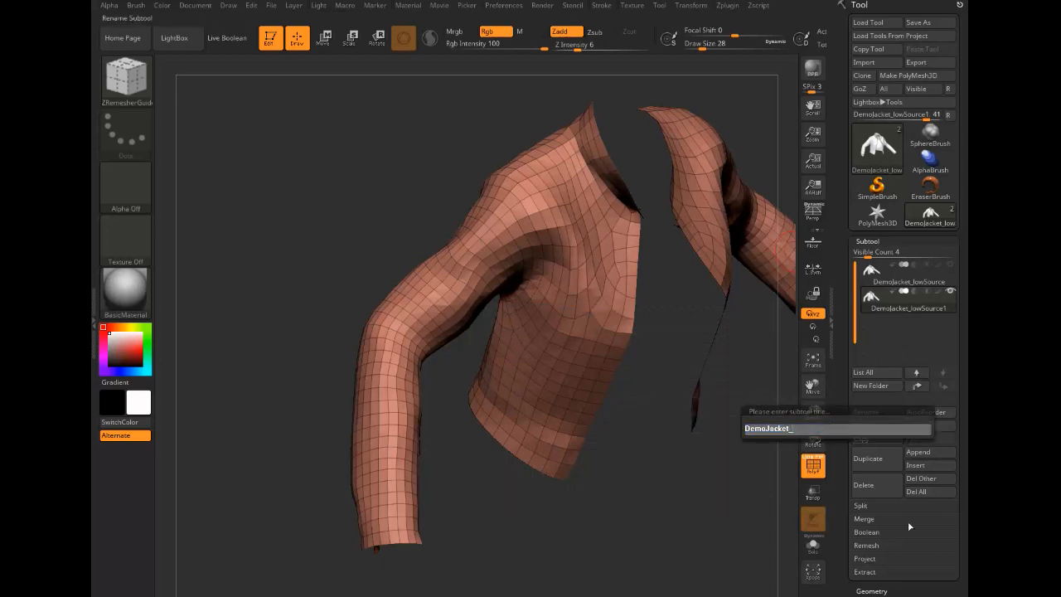
text(remesh)
key(Enter)
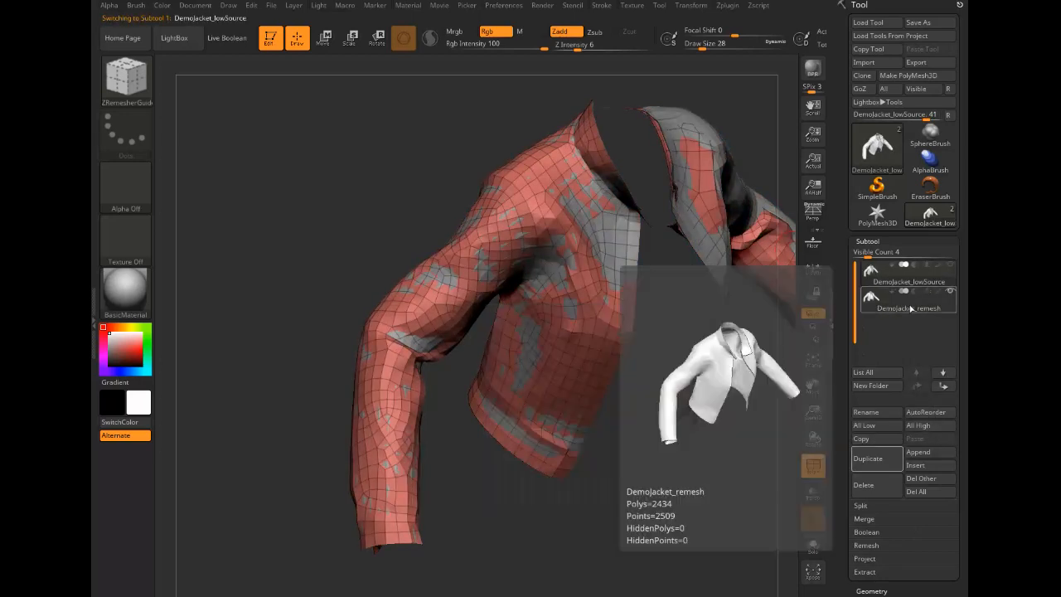
Move DemoJacket_remesh above DemoJacket_lowSource and reselect the remesh subtool
click(906, 308)
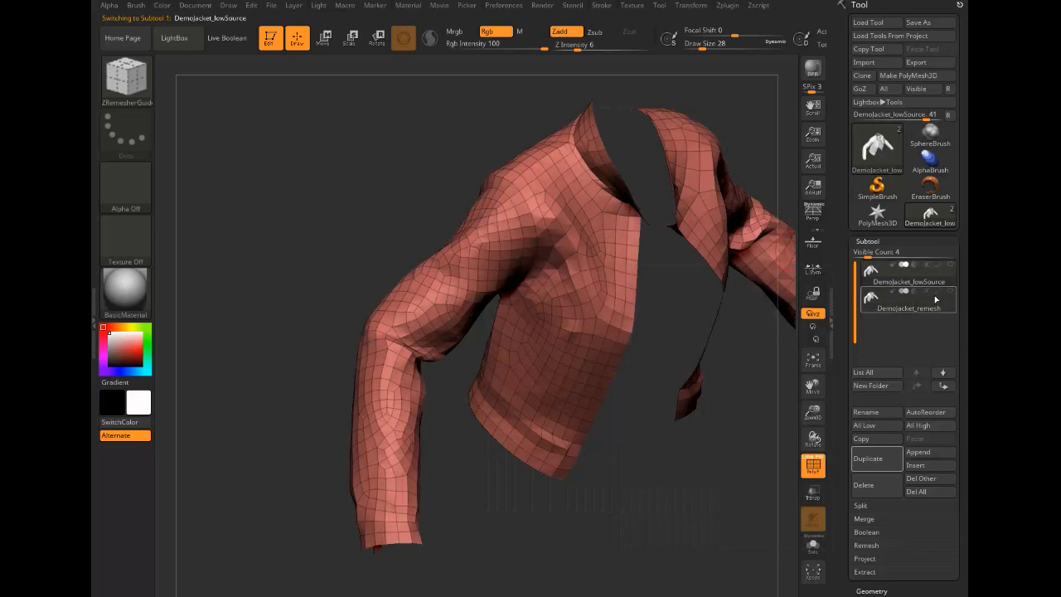
click(908, 303)
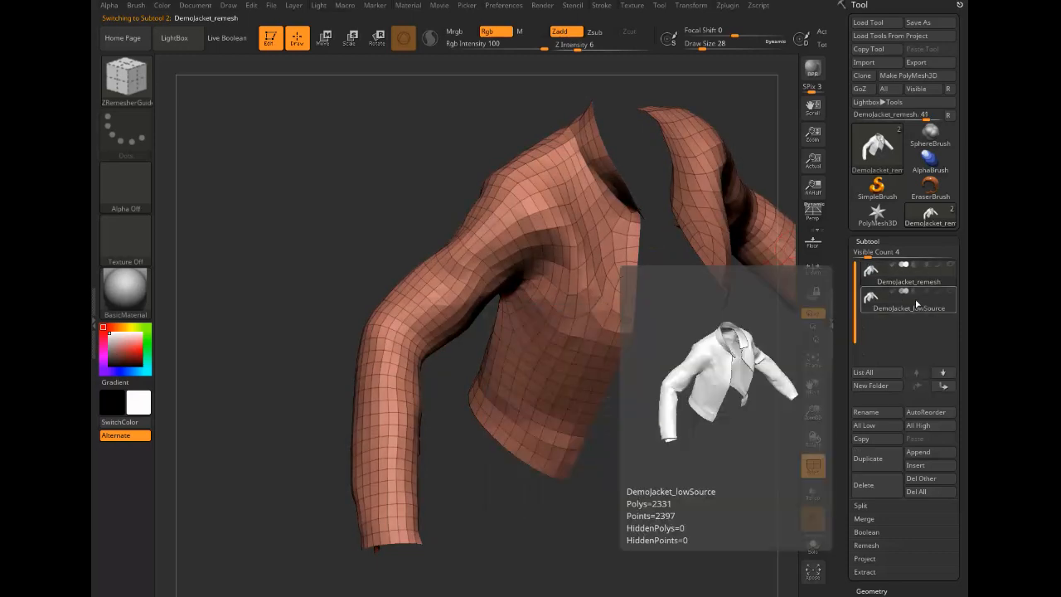
click(908, 307)
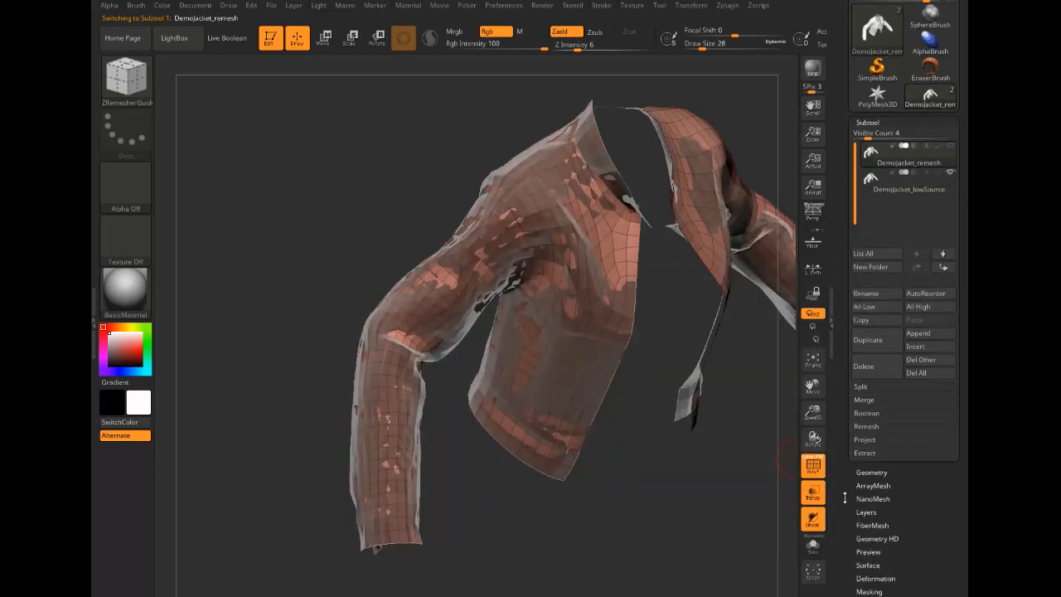
Show the original jacket through the remesh and ZProject its form onto the elbow and forearm on a new layer
click(866, 512)
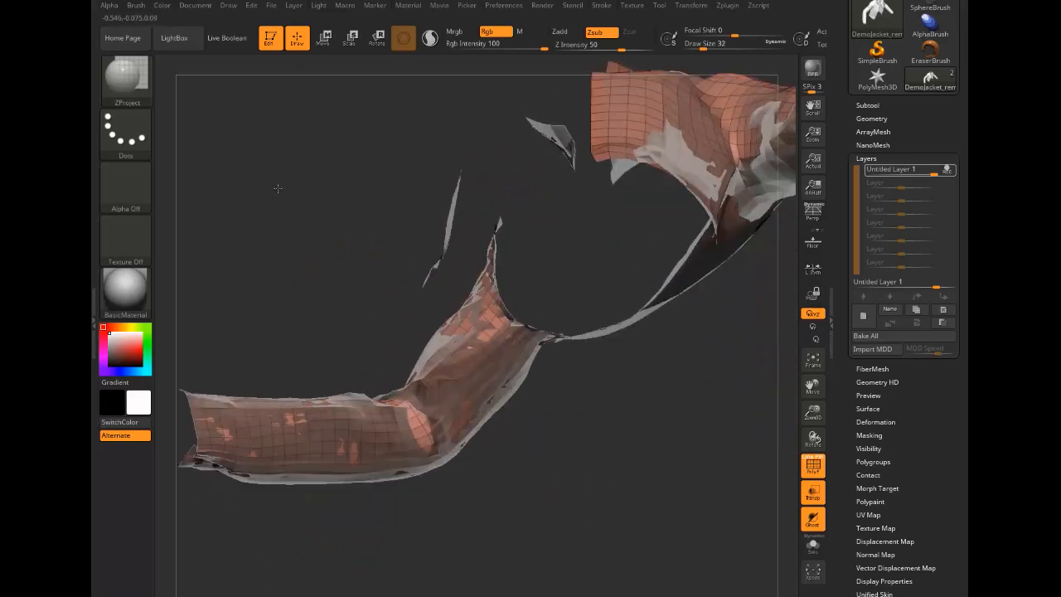
drag(278, 189, 444, 367)
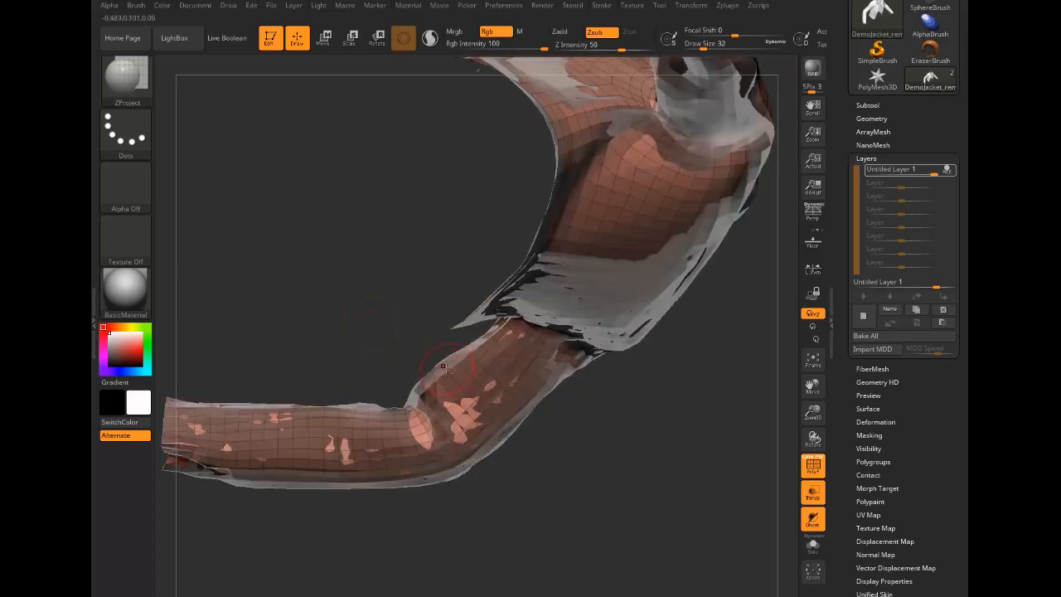
drag(456, 365, 439, 423)
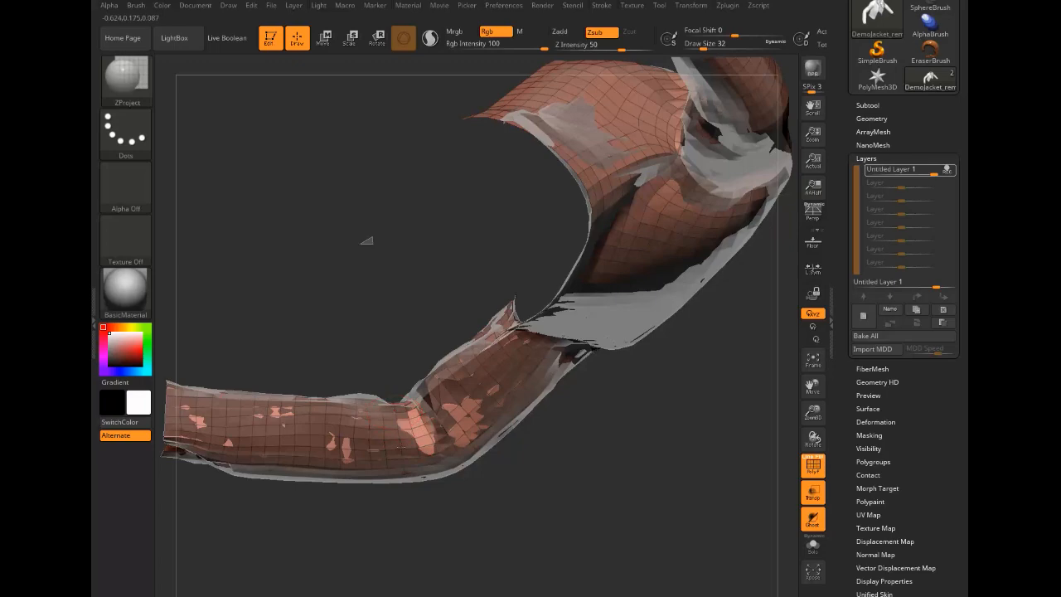
drag(366, 240, 336, 296)
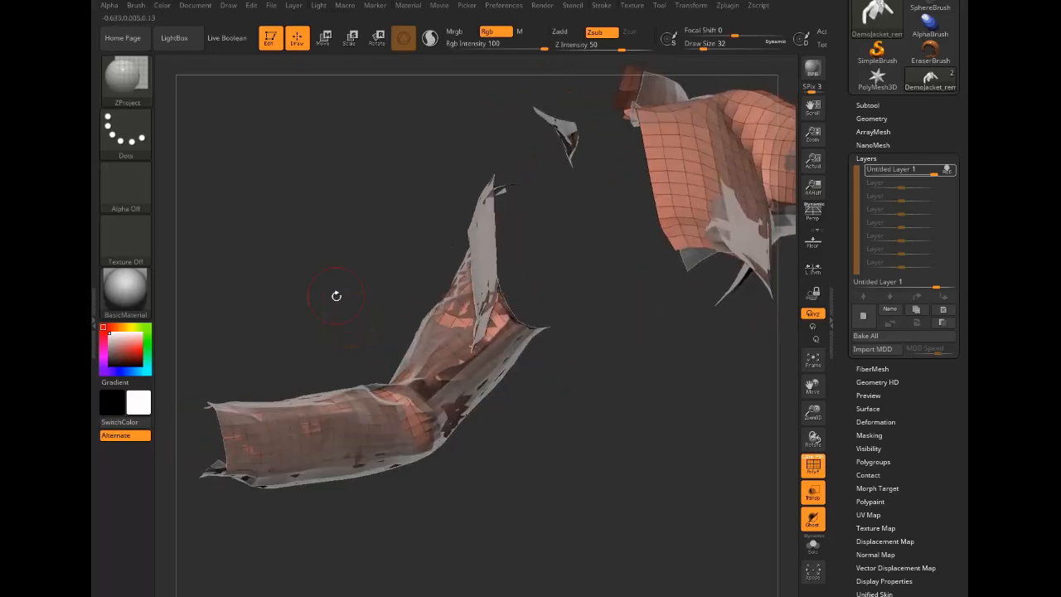
drag(336, 296, 402, 391)
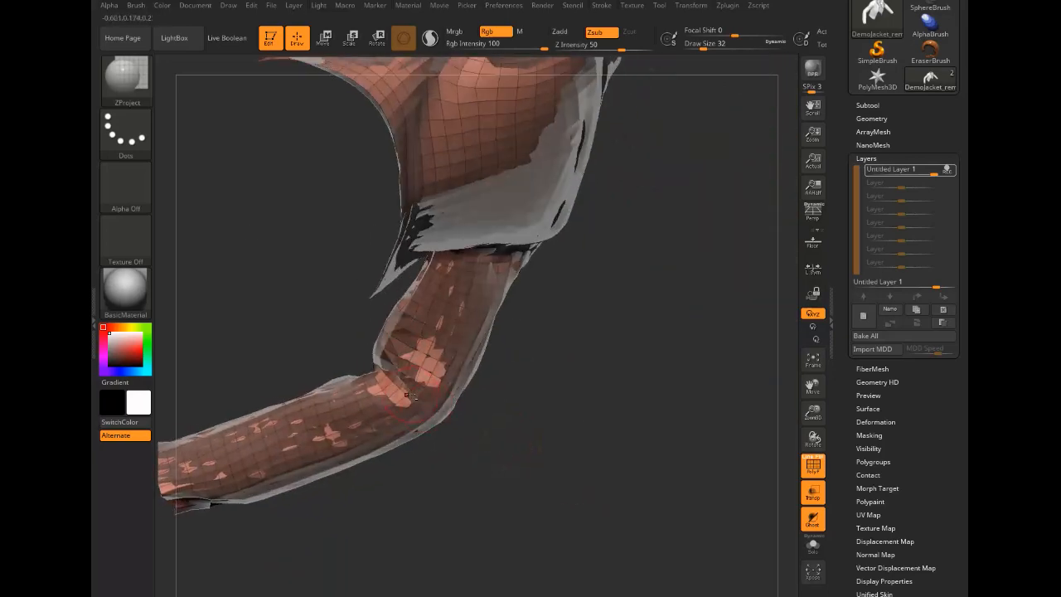
drag(411, 394, 435, 480)
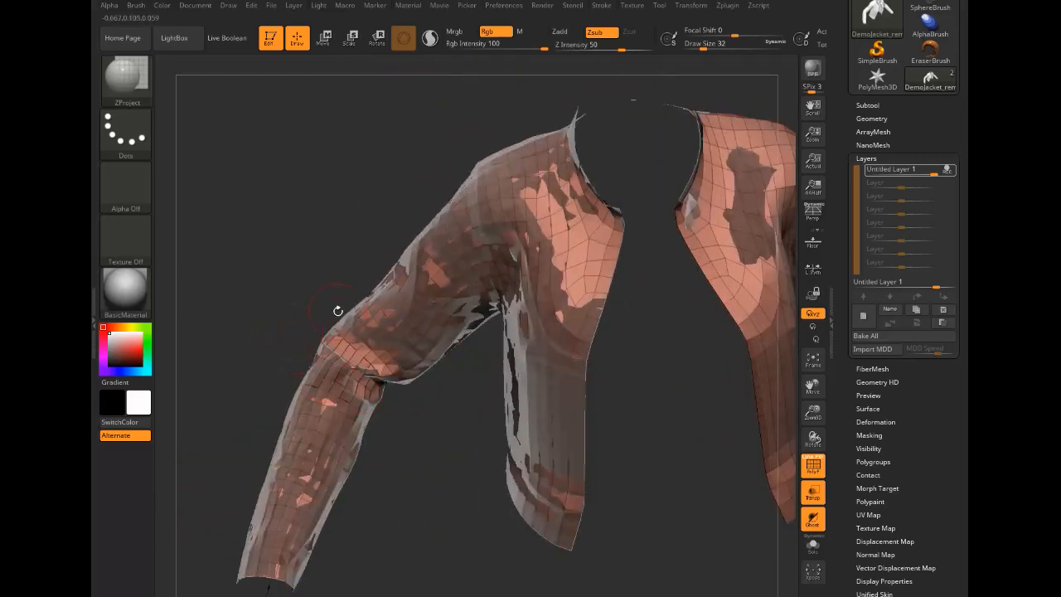
click(867, 105)
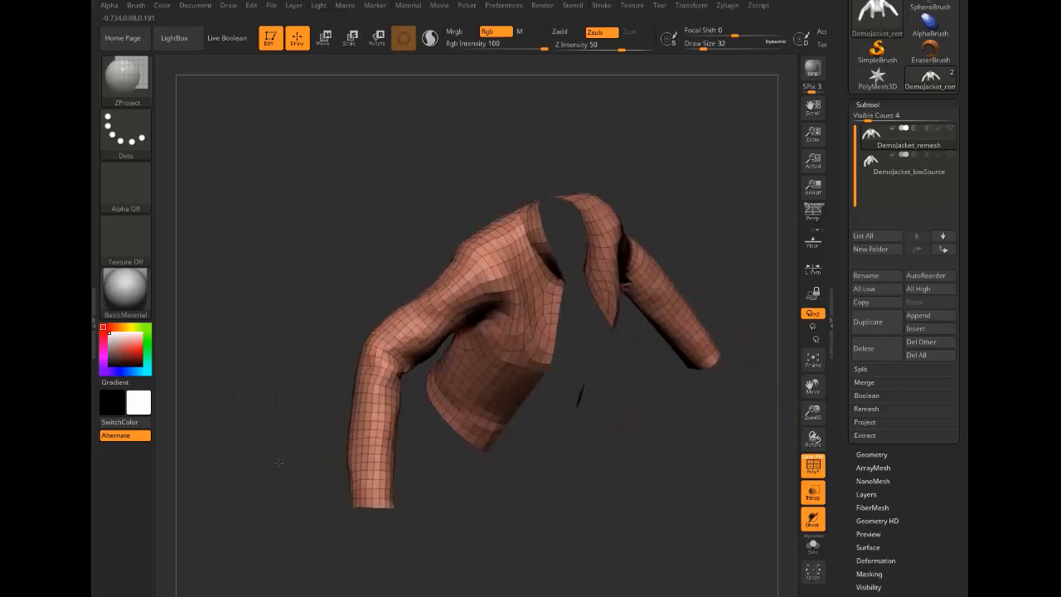
click(909, 166)
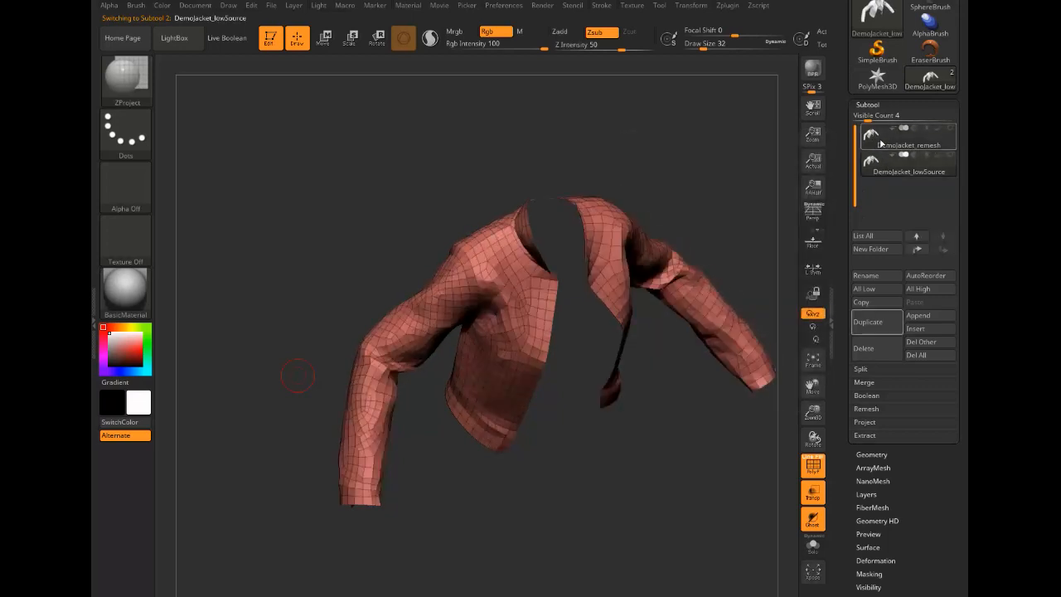
click(908, 137)
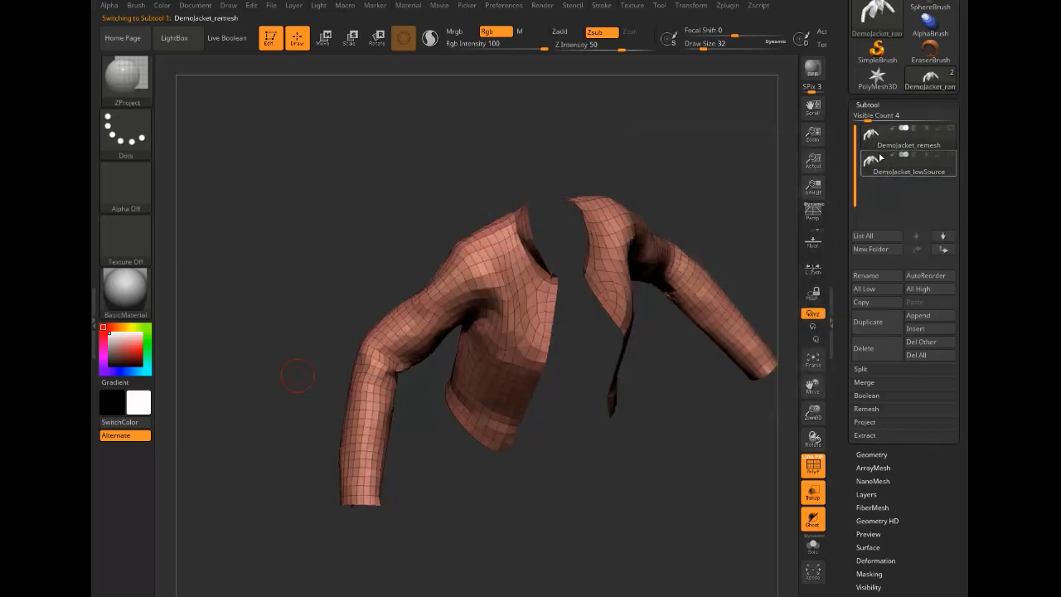